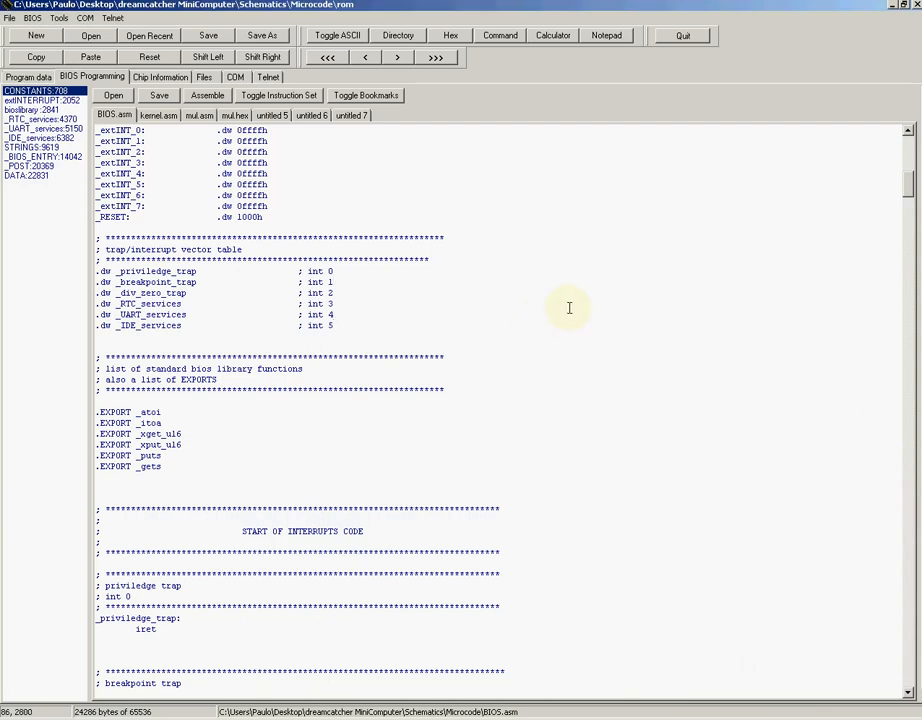
pyautogui.moveTo(526, 308)
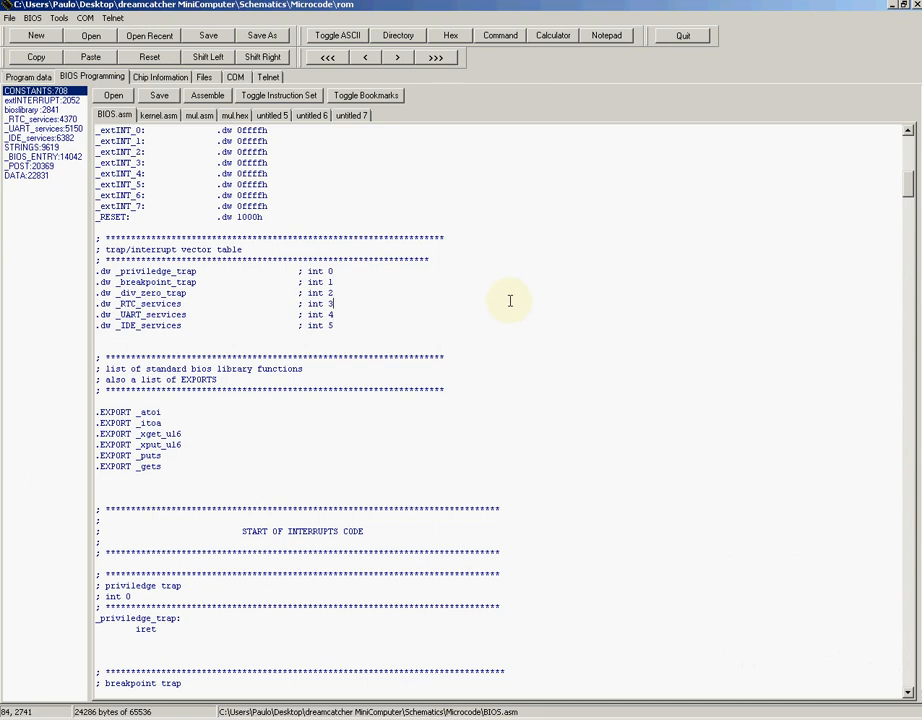
# Scroll through BIOS.asm and the kernel source to review the file-menu jump table and menu loop
pyautogui.scroll(3)
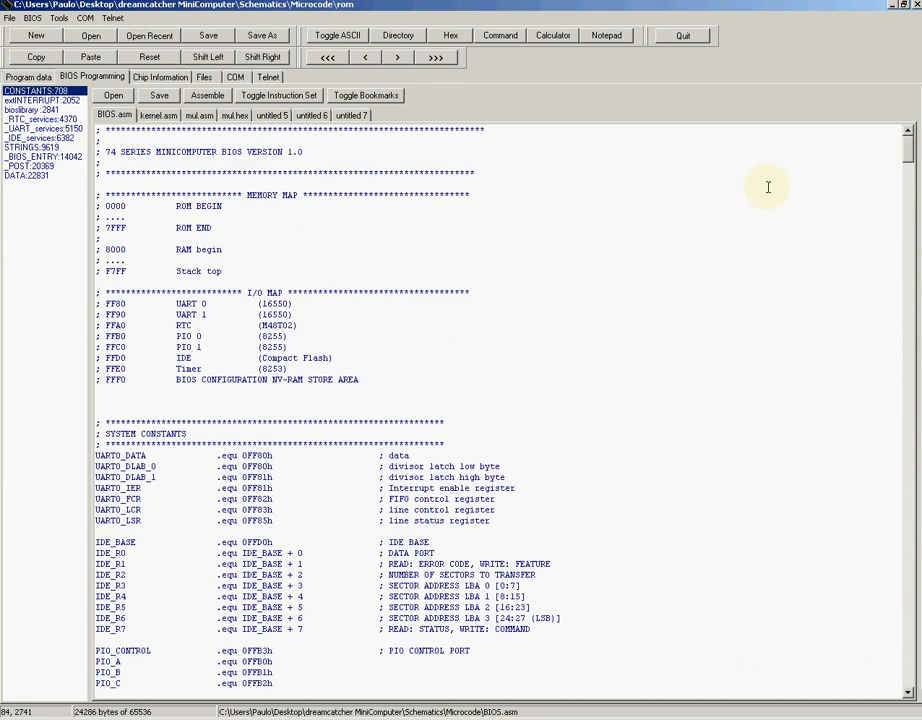
pyautogui.moveTo(324, 136)
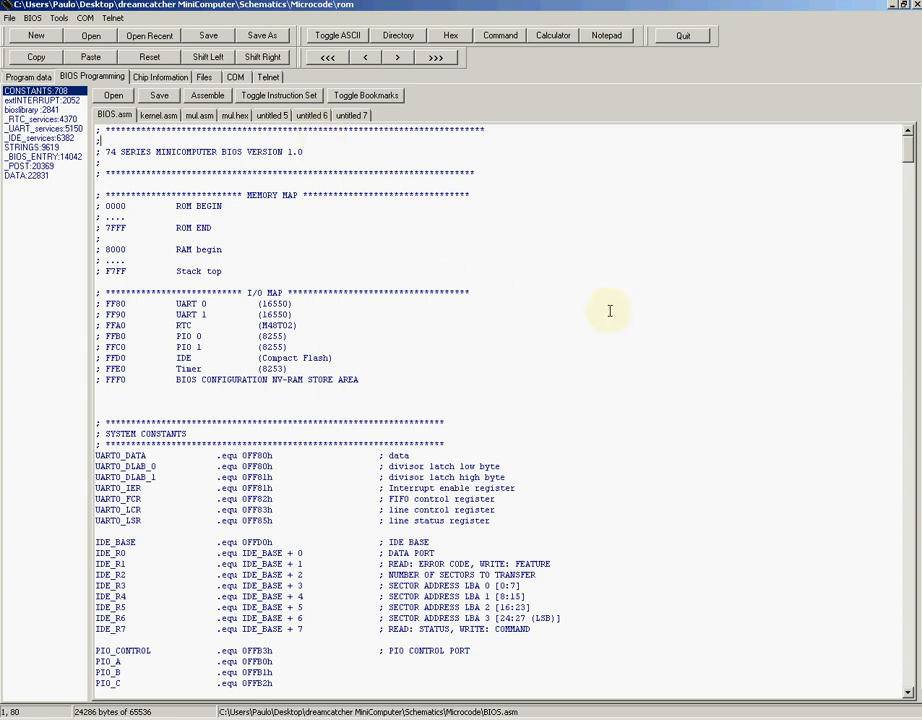
pyautogui.moveTo(616, 298)
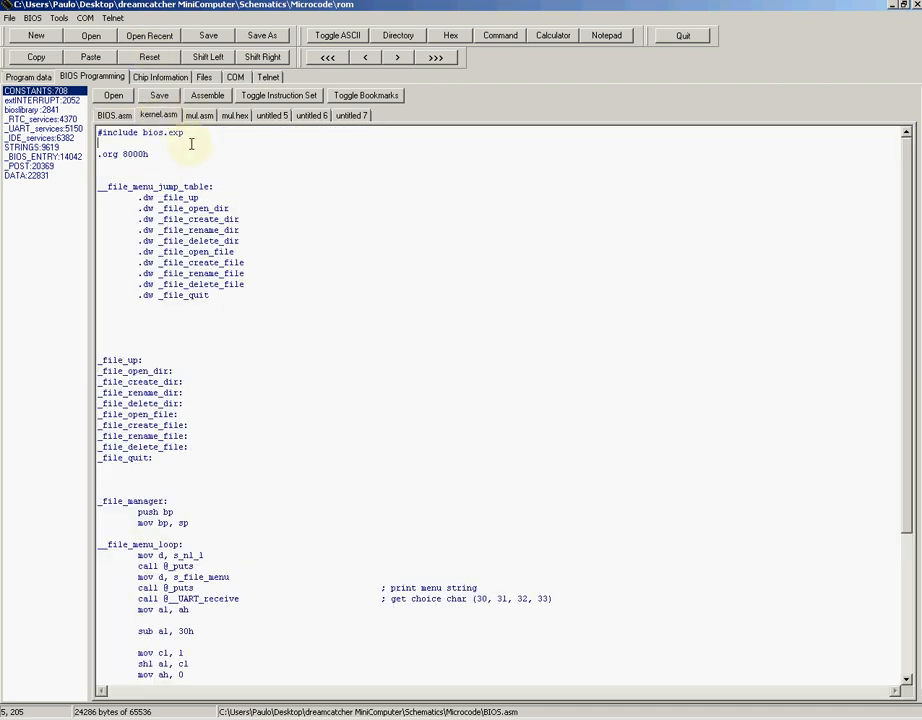
pyautogui.moveTo(264, 252)
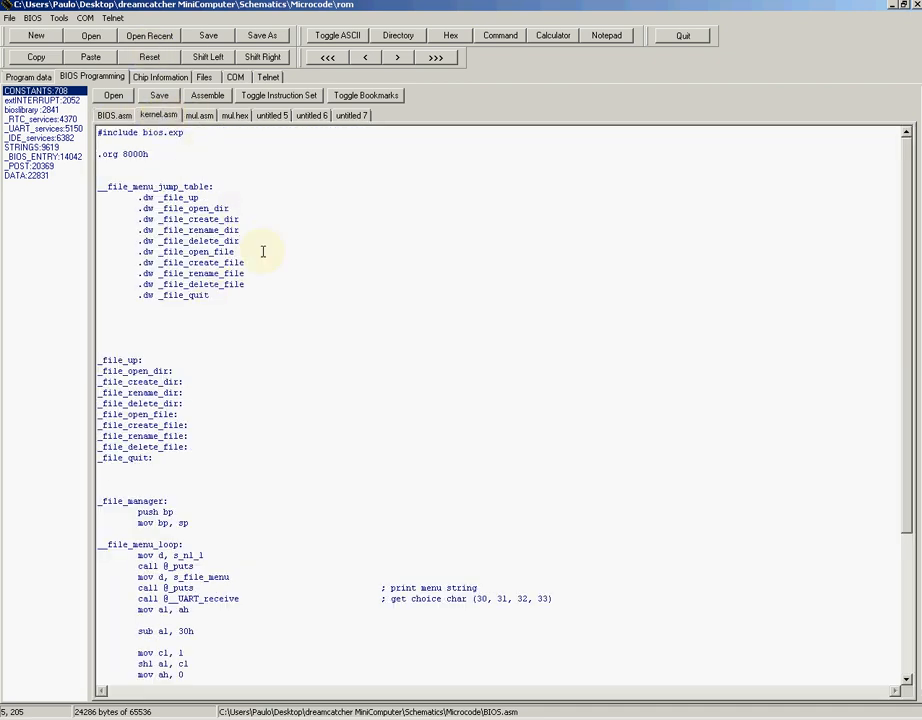
pyautogui.scroll(-3)
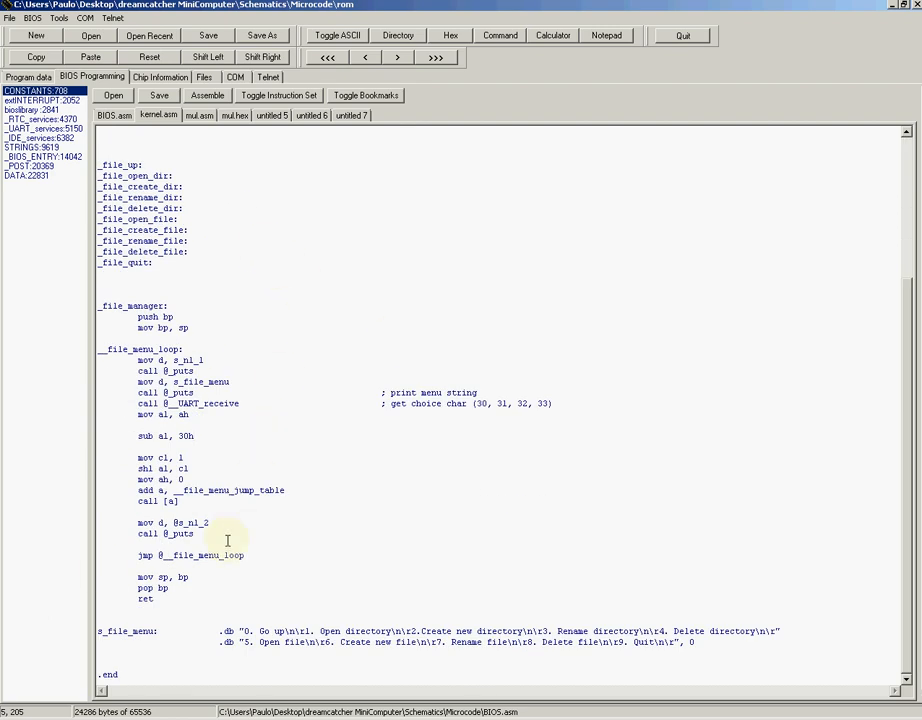
pyautogui.scroll(3)
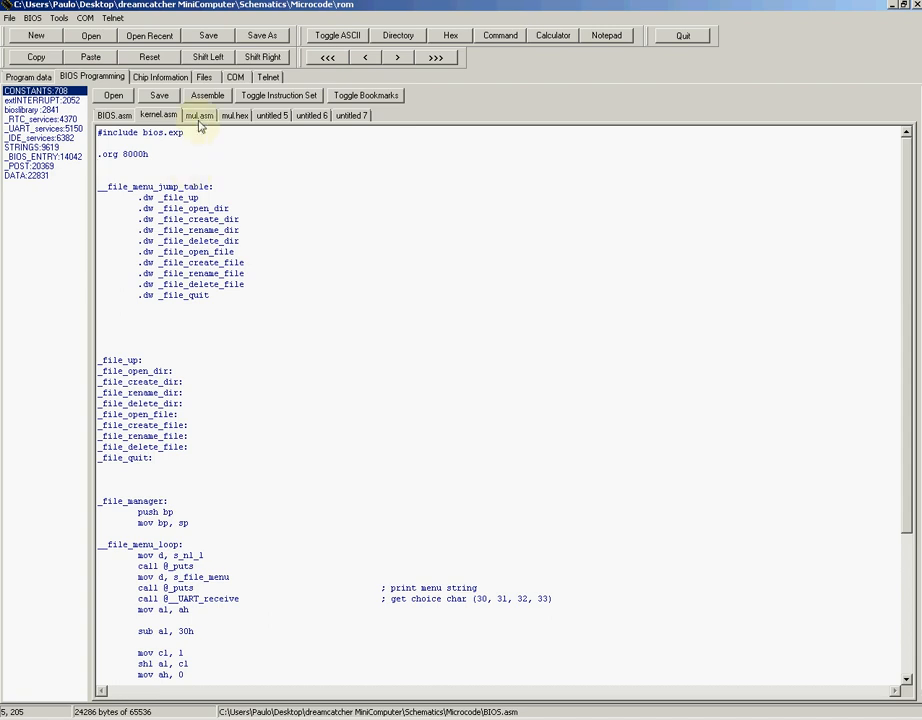
# Start the saved telnet session so the BIOS POST results and boot menu appear
pyautogui.click(114, 114)
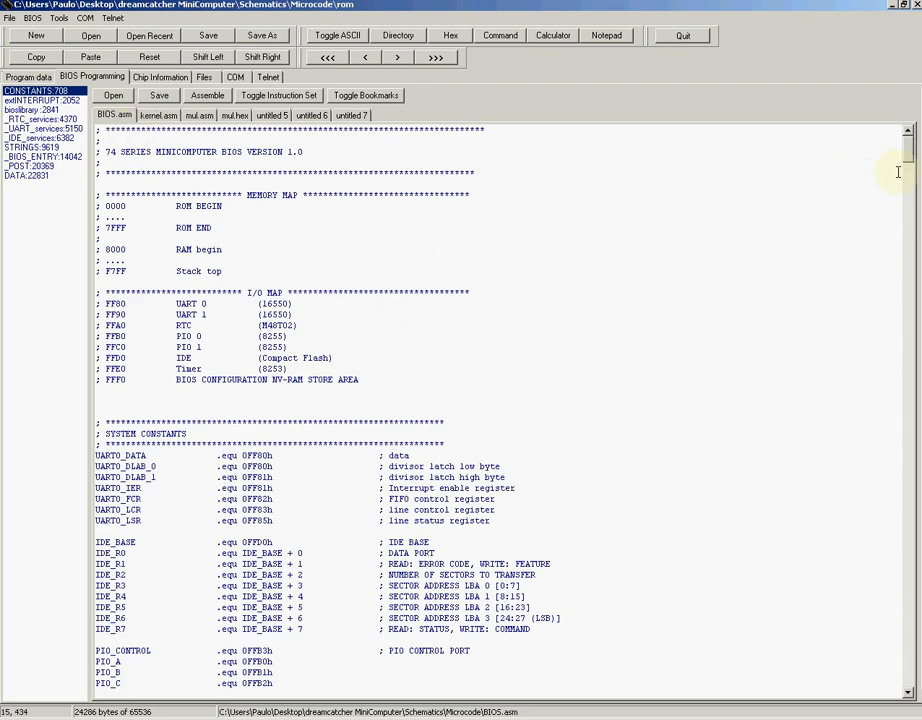
pyautogui.moveTo(484, 360)
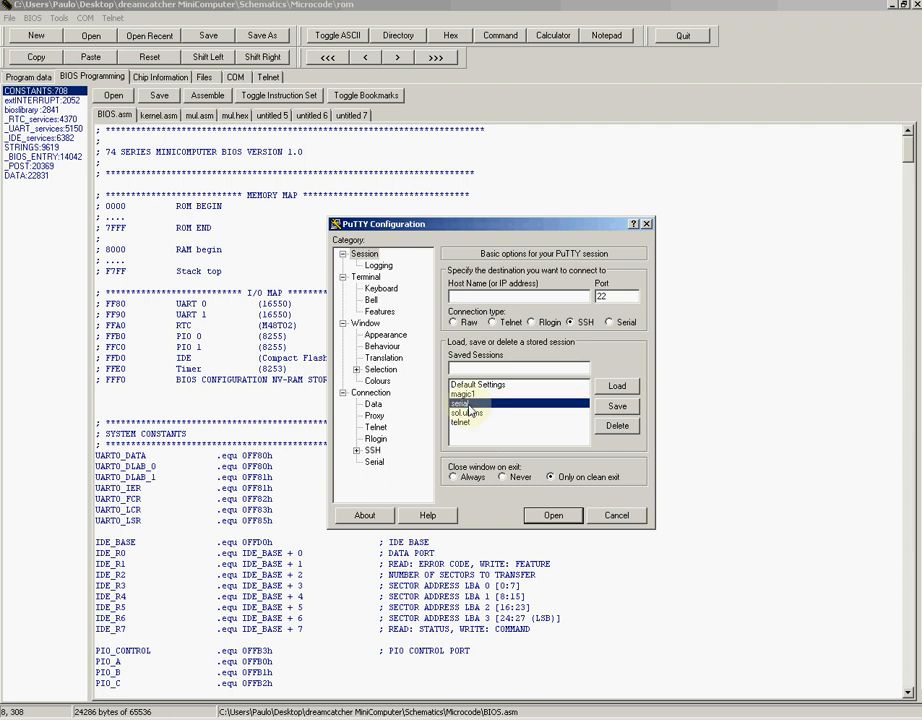
pyautogui.click(552, 516)
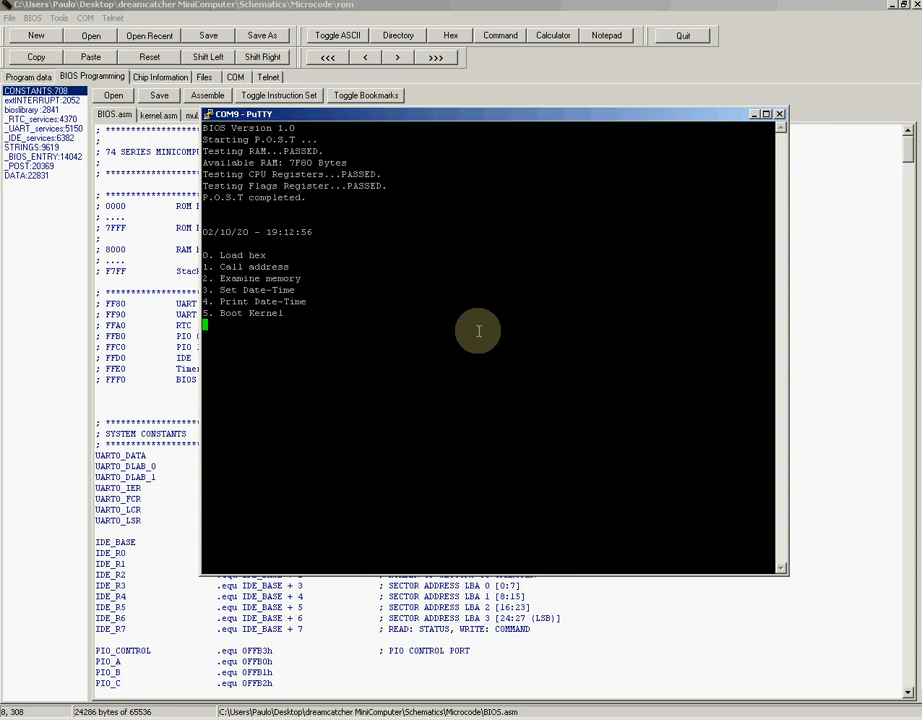
pyautogui.moveTo(396, 184)
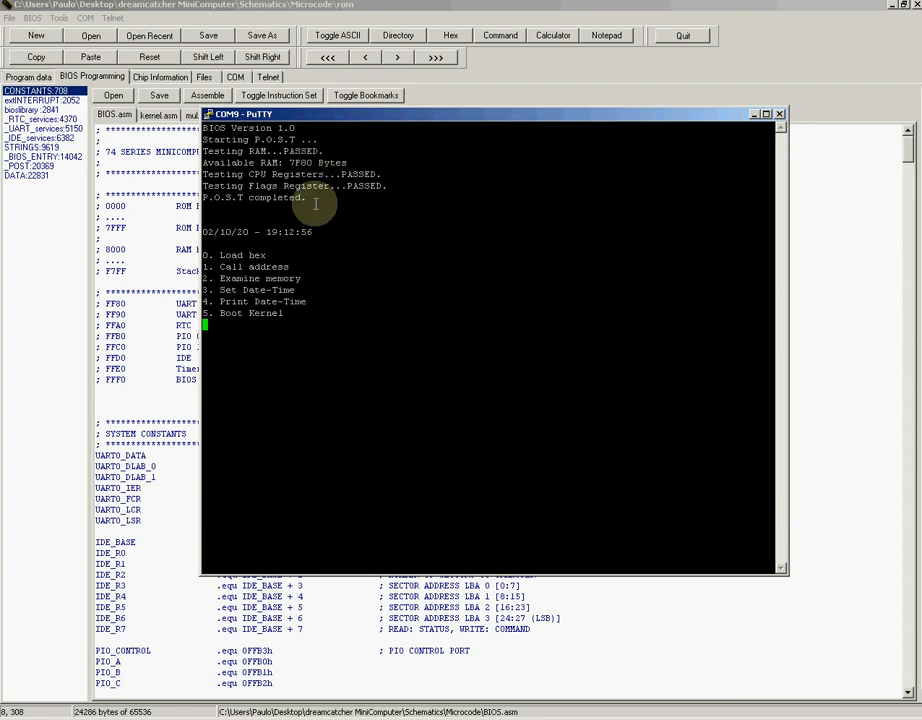
pyautogui.moveTo(342, 214)
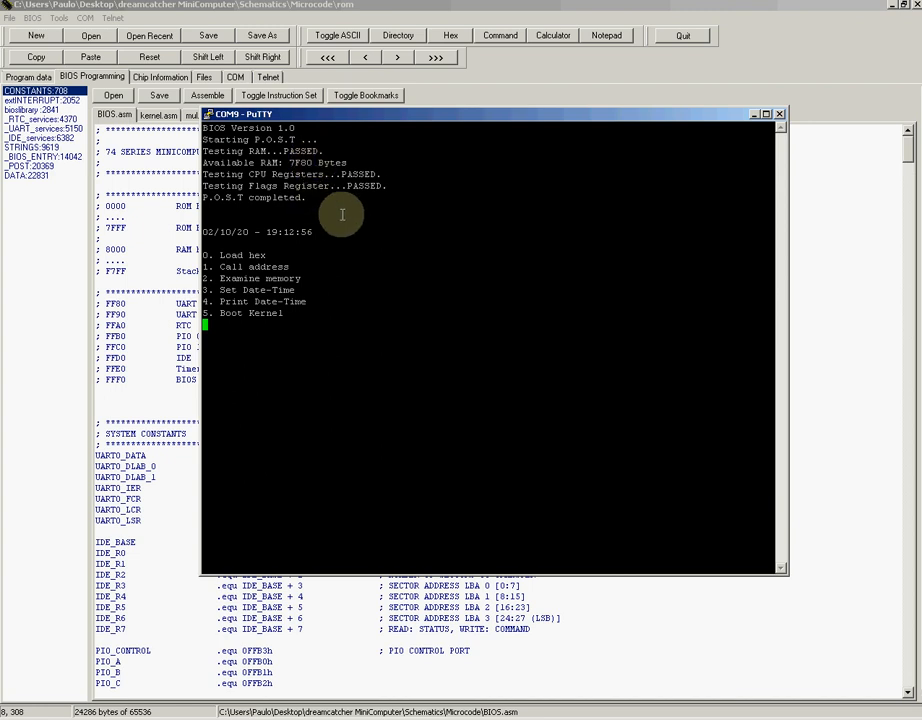
pyautogui.moveTo(350, 184)
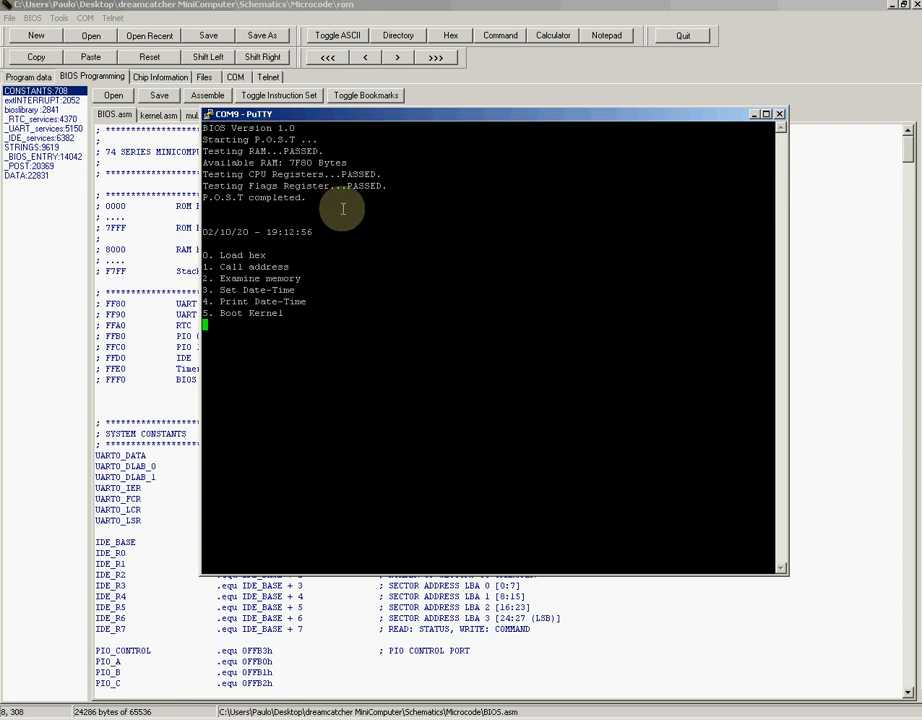
pyautogui.moveTo(324, 228)
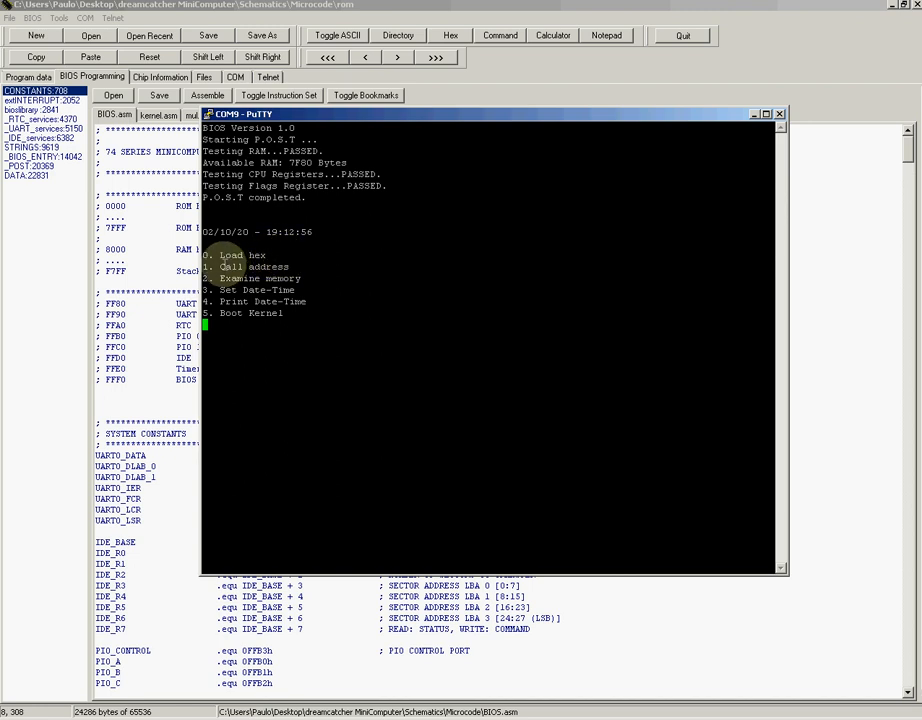
pyautogui.moveTo(328, 282)
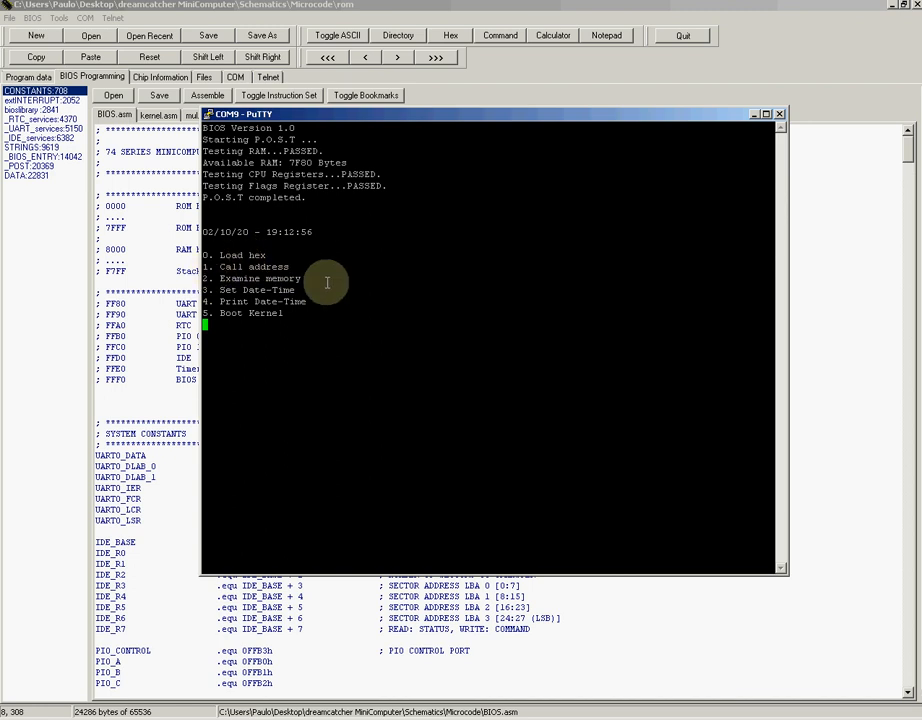
pyautogui.moveTo(270, 290)
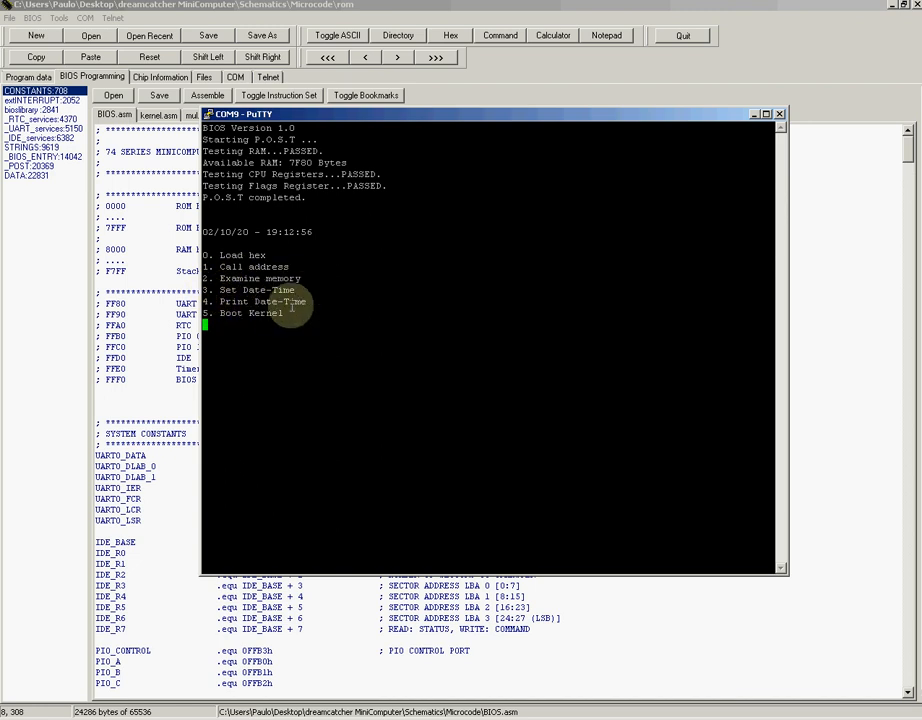
pyautogui.moveTo(284, 312)
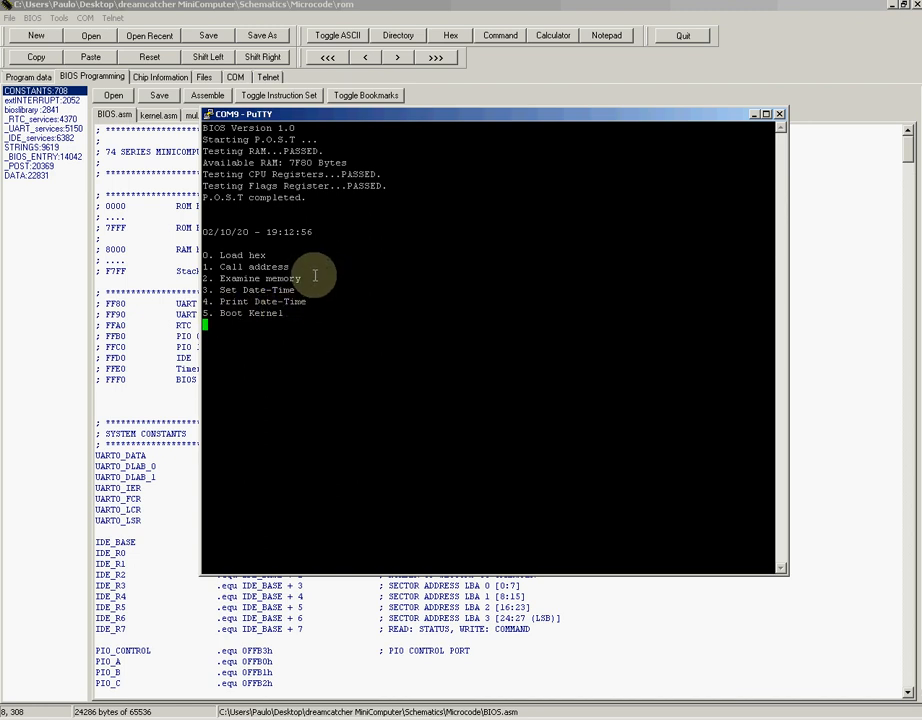
pyautogui.moveTo(316, 270)
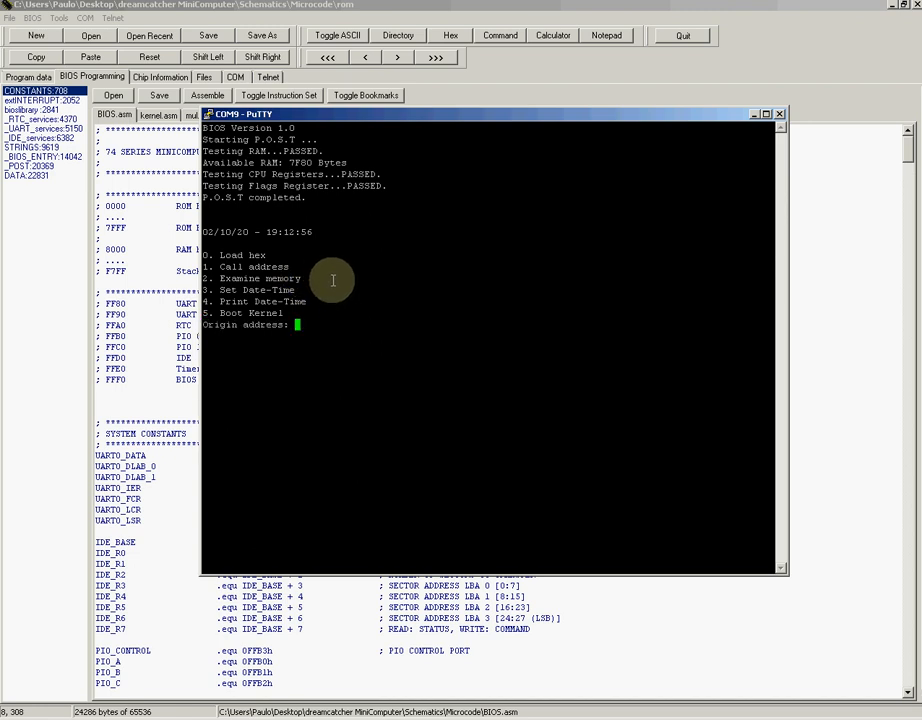
# Enter 0, origin 8000, 1000, B0 and 00 at the BIOS prompts to get the hex dump of AA bytes then zeros
pyautogui.write('0000')
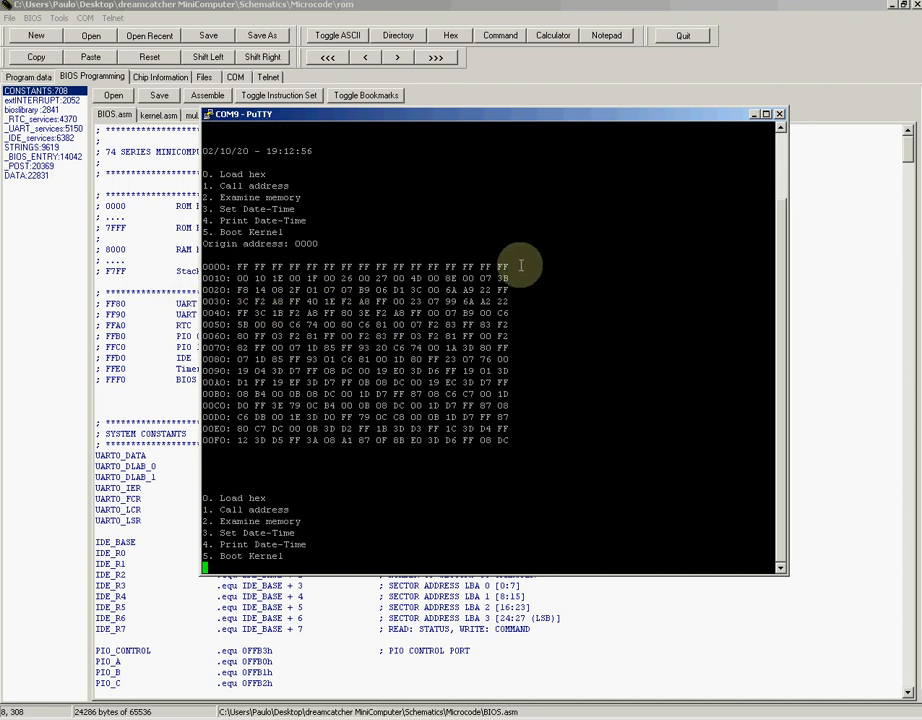
pyautogui.moveTo(624, 254)
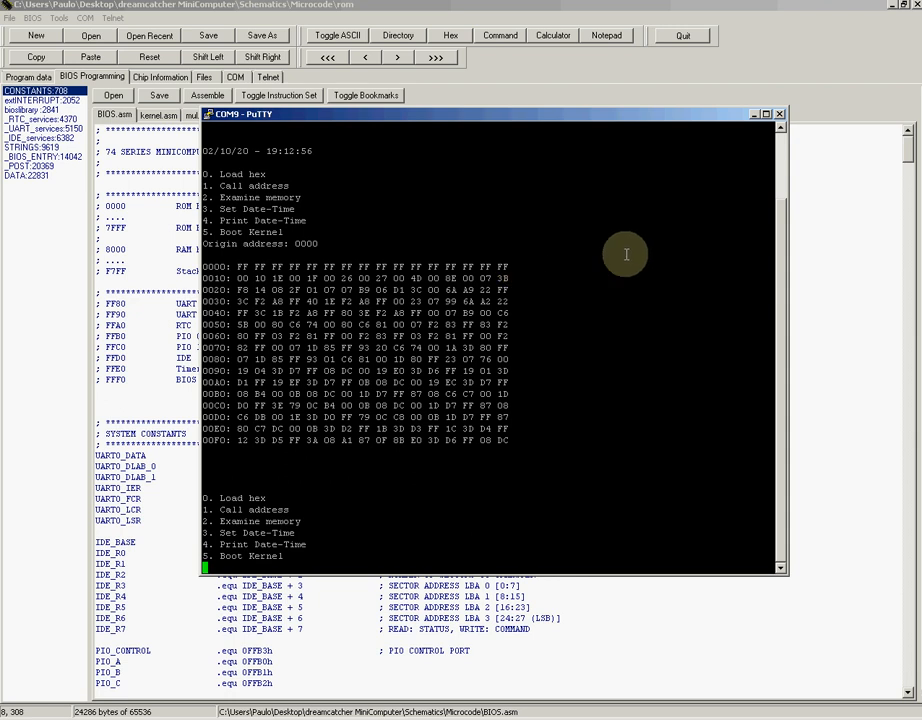
pyautogui.moveTo(676, 380)
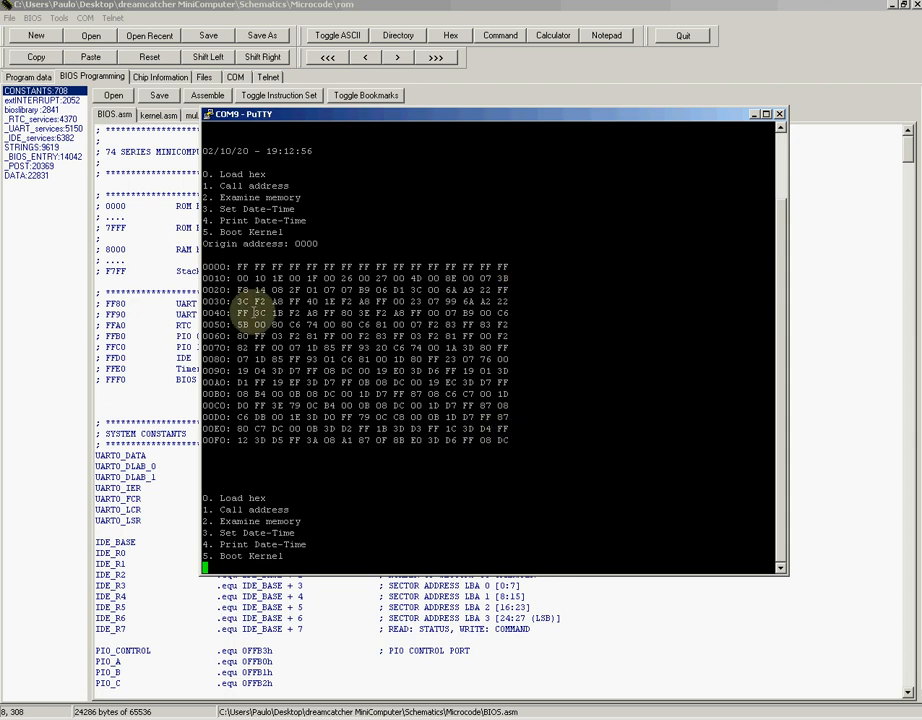
pyautogui.write('8000')
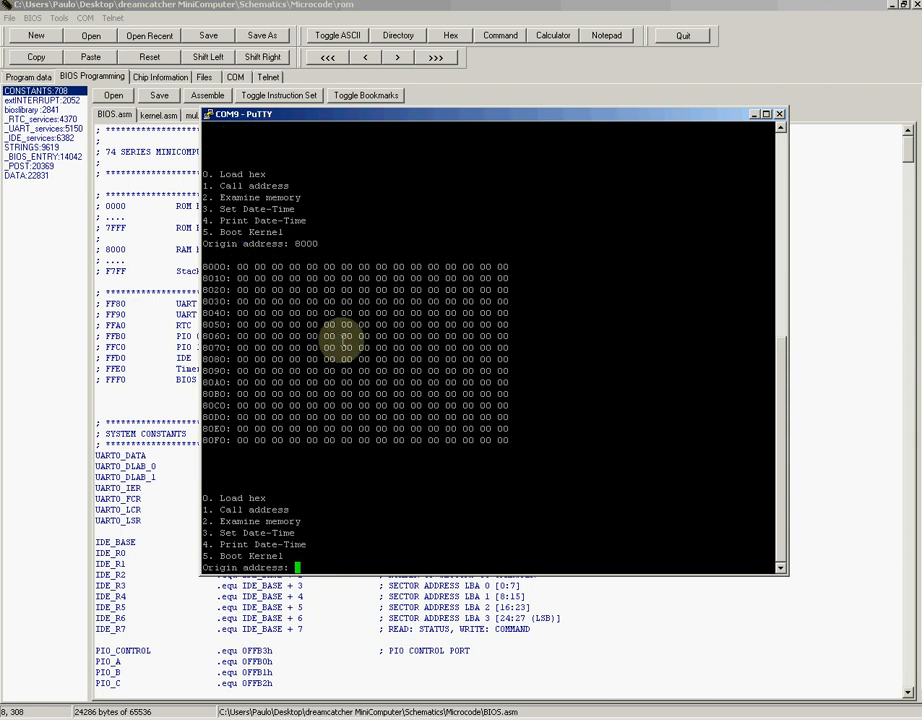
pyautogui.write('1000')
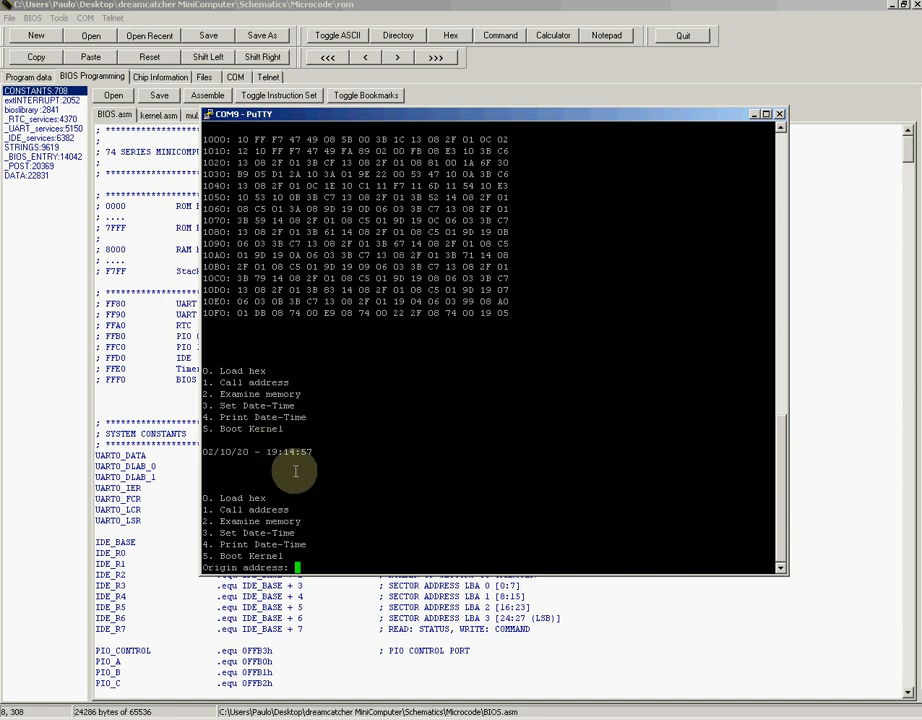
pyautogui.write('B0')
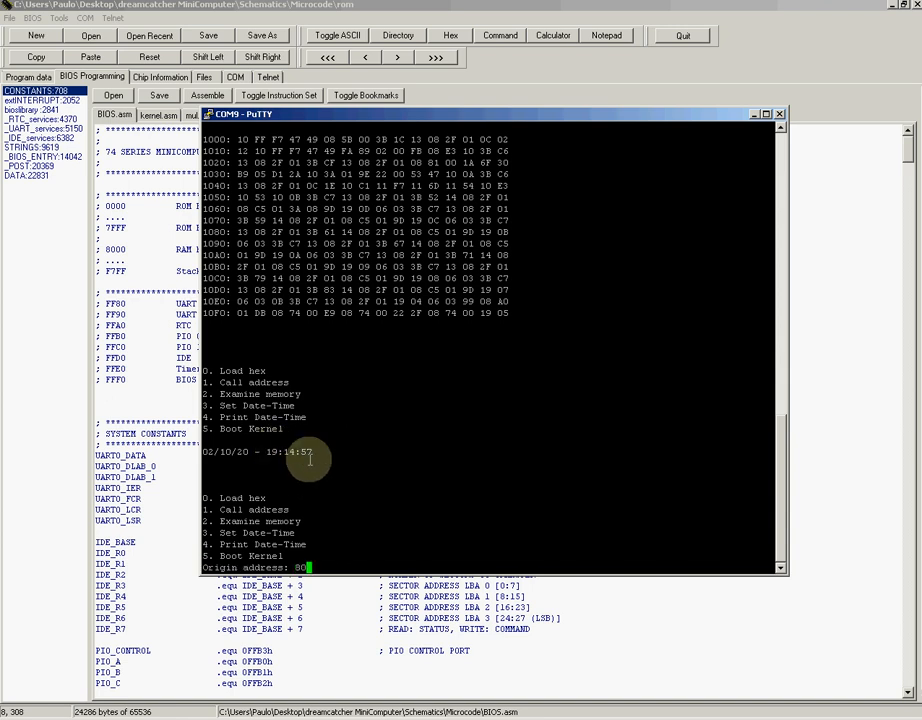
pyautogui.write('00')
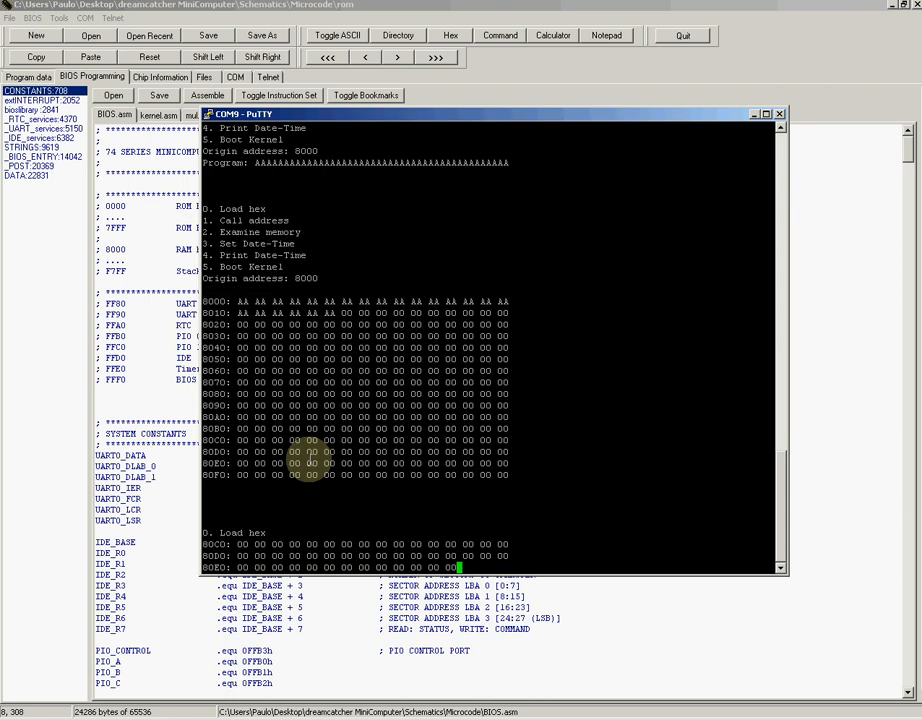
pyautogui.scroll(-3)
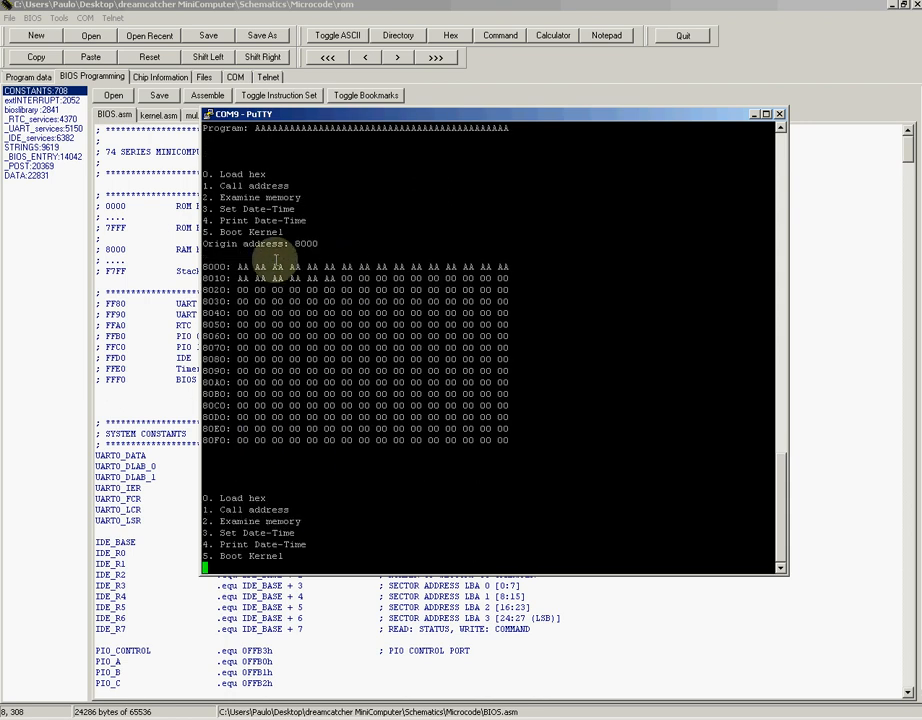
pyautogui.moveTo(480, 4)
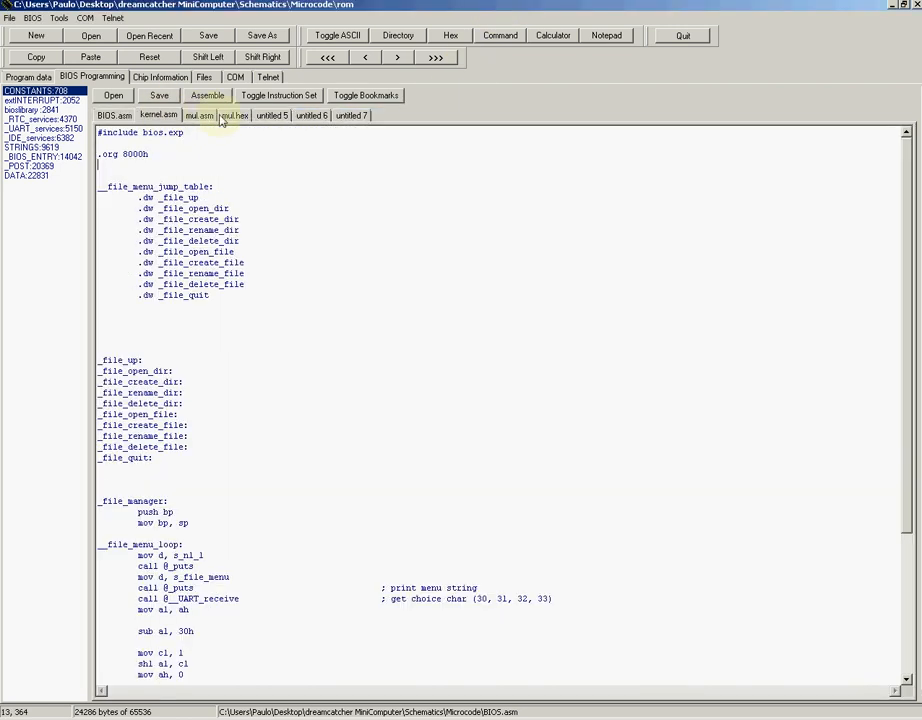
# Show mul.asm, then mul.hex, and select the whole assembled hex string
pyautogui.click(200, 114)
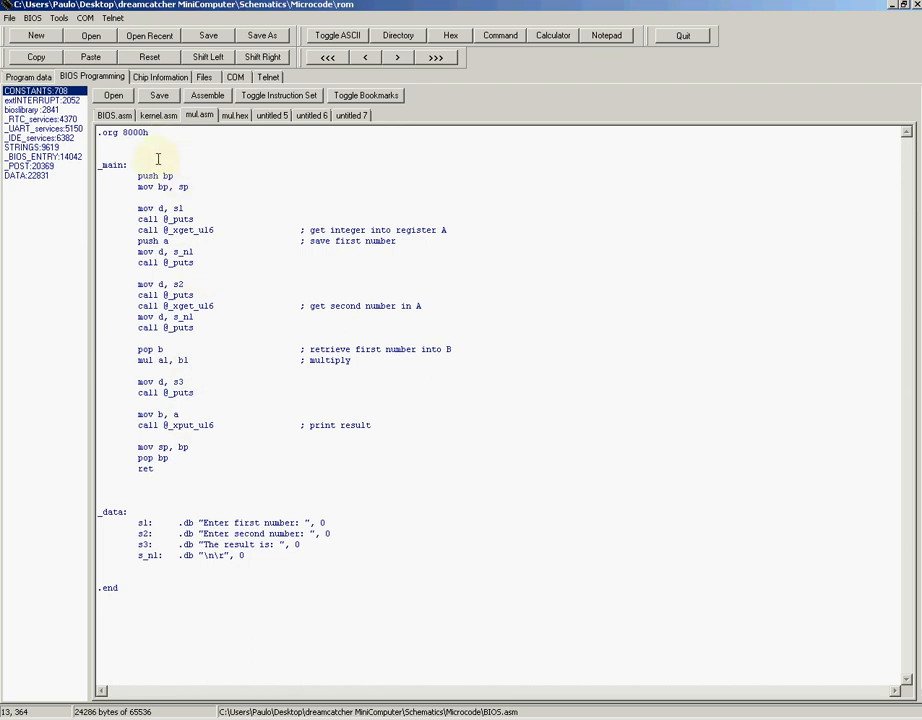
pyautogui.moveTo(204, 184)
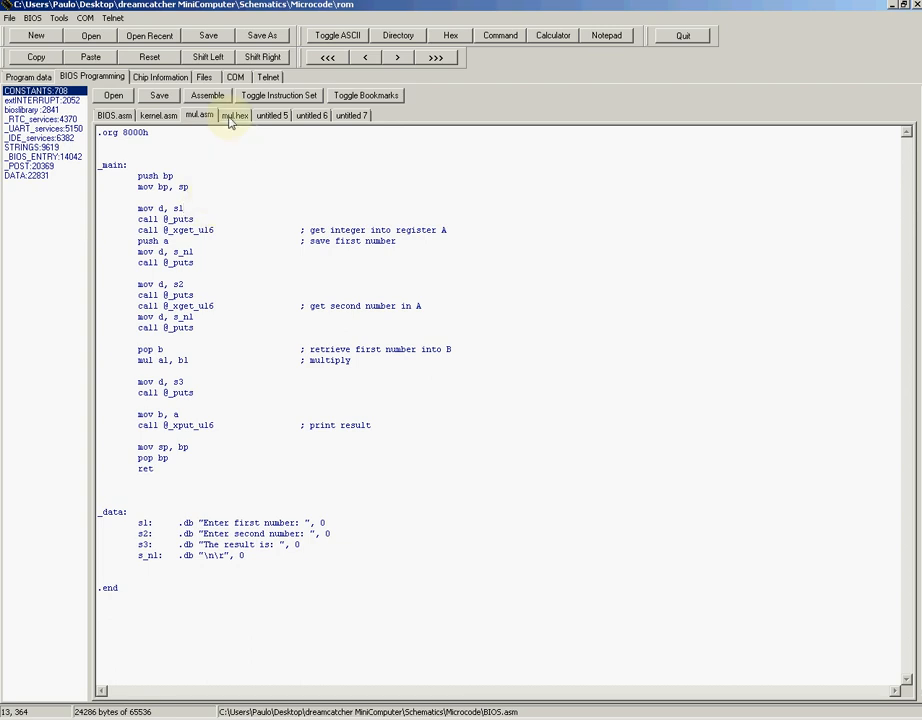
pyautogui.click(236, 114)
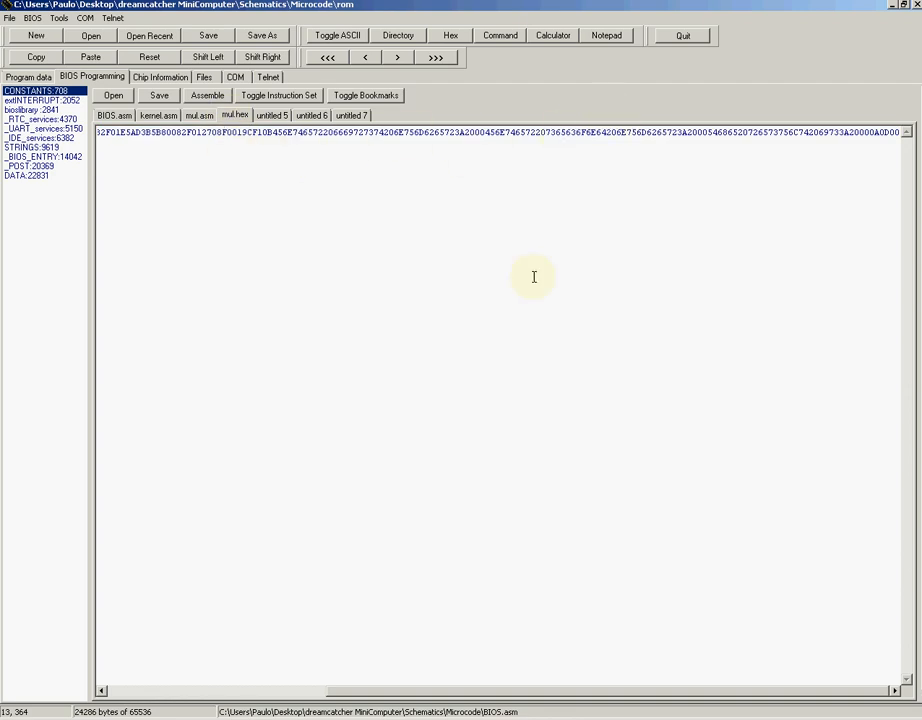
pyautogui.moveTo(512, 210)
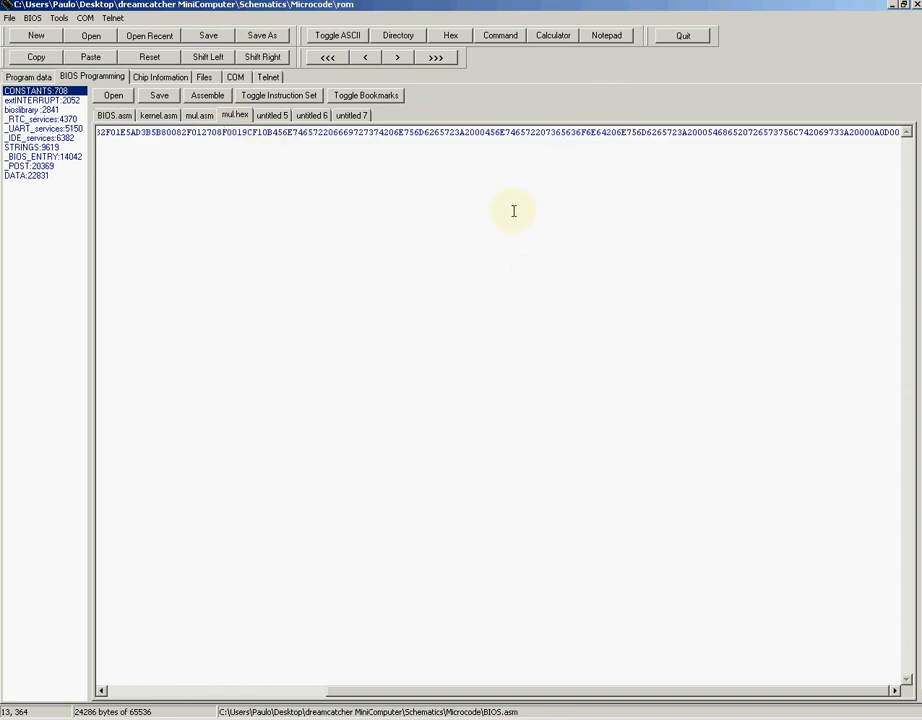
pyautogui.click(276, 146)
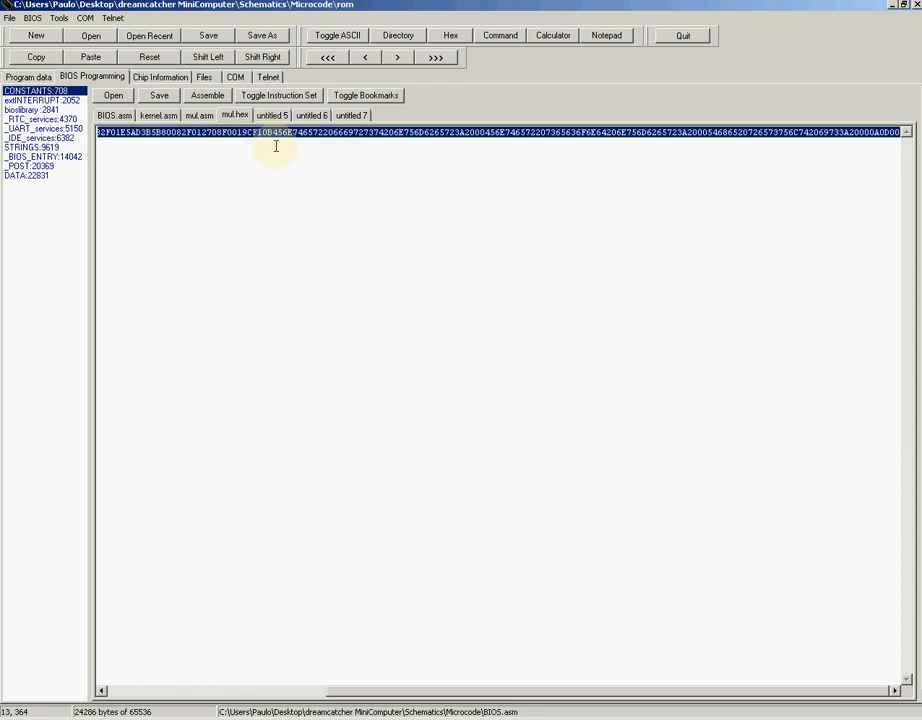
# After the reboot POST, enter 8000 as the origin address for the hex load
pyautogui.hscroll(-3)
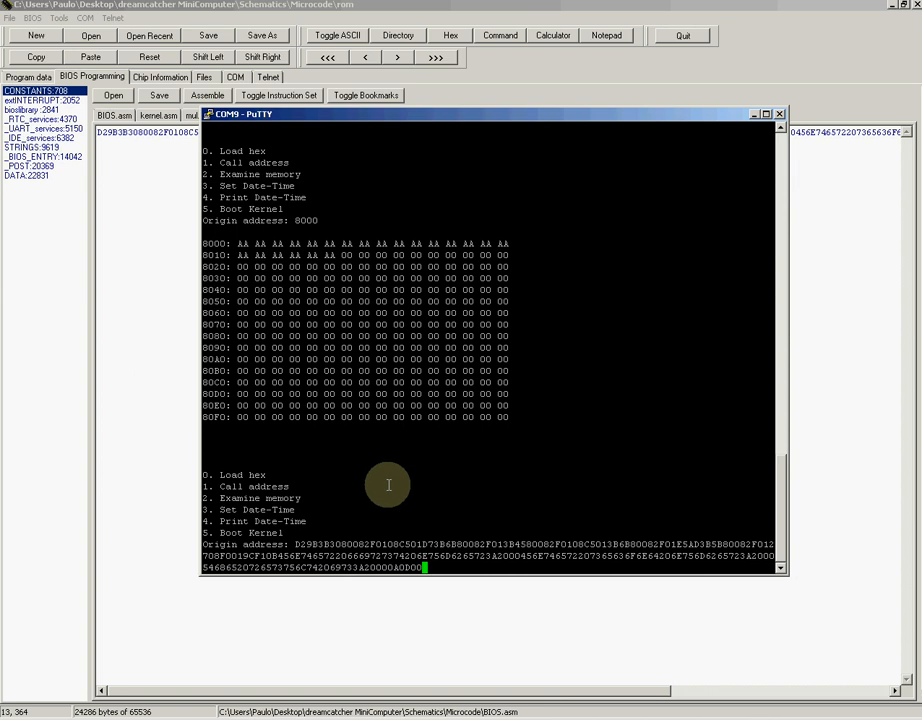
pyautogui.moveTo(502, 476)
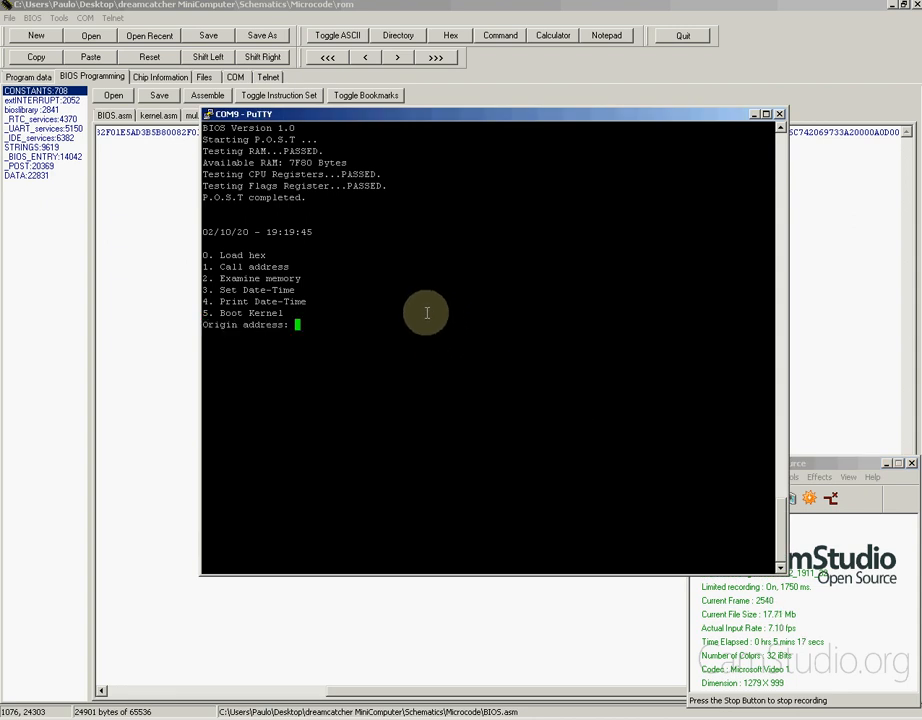
pyautogui.moveTo(260, 244)
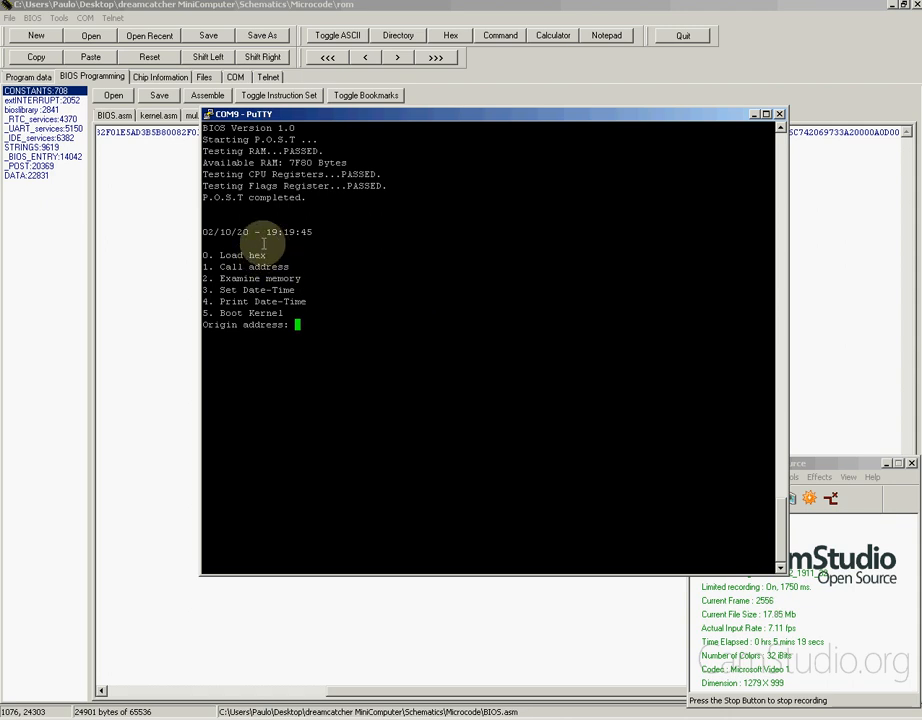
pyautogui.moveTo(324, 252)
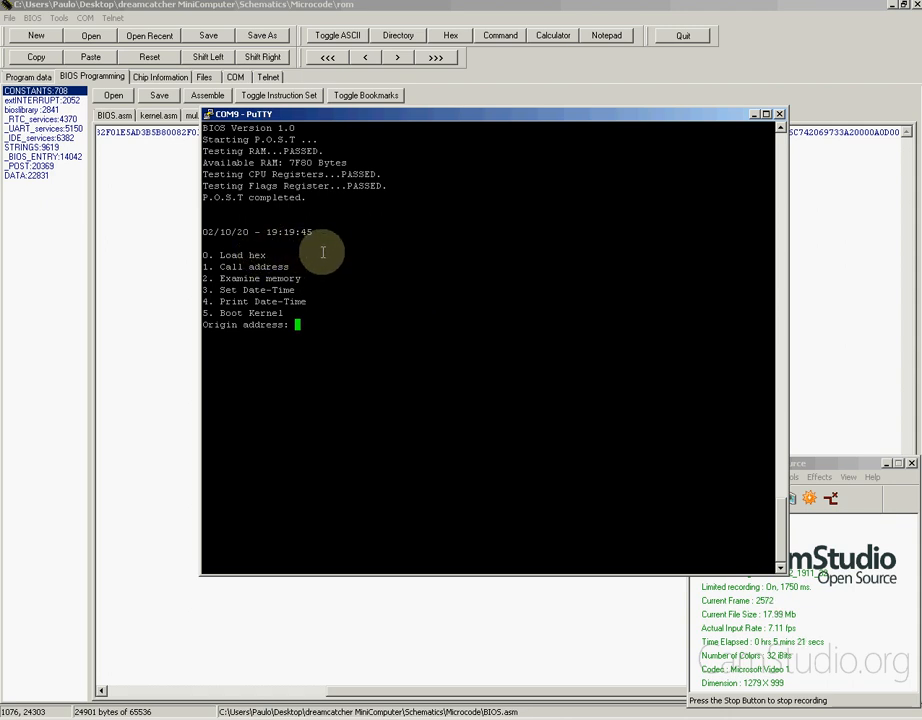
pyautogui.write('8000')
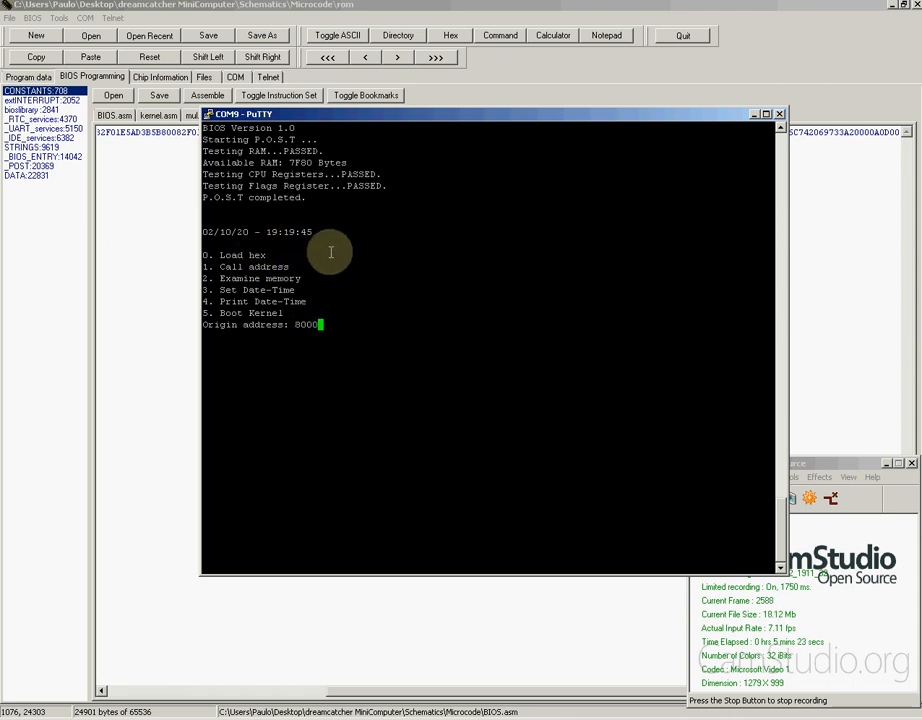
# Copy the selected hex from the assembler into a blank Notepad note and select it all
pyautogui.click(780, 112)
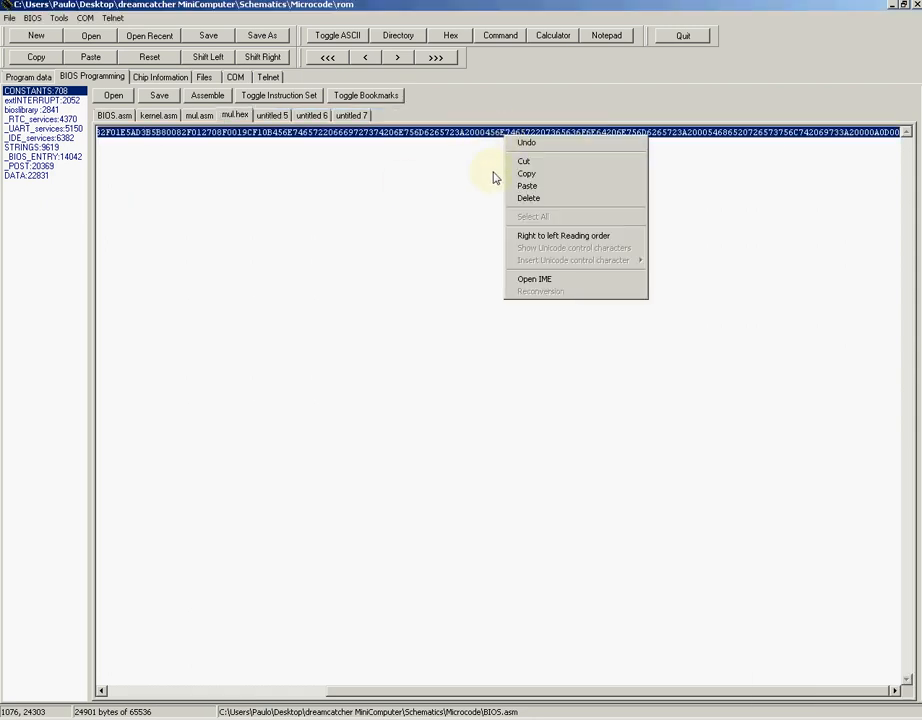
pyautogui.click(566, 374)
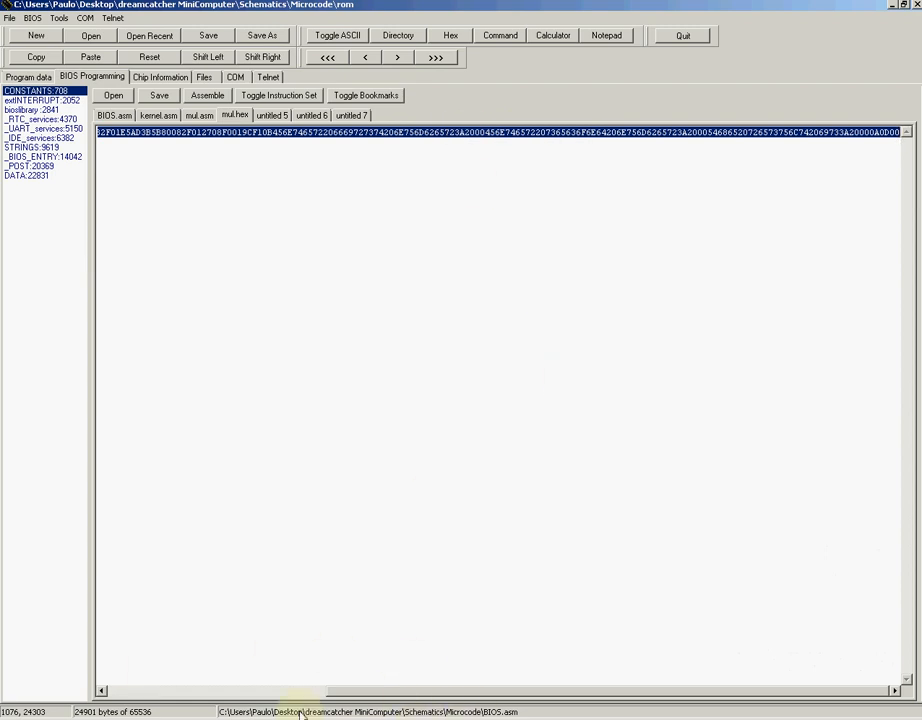
pyautogui.click(606, 36)
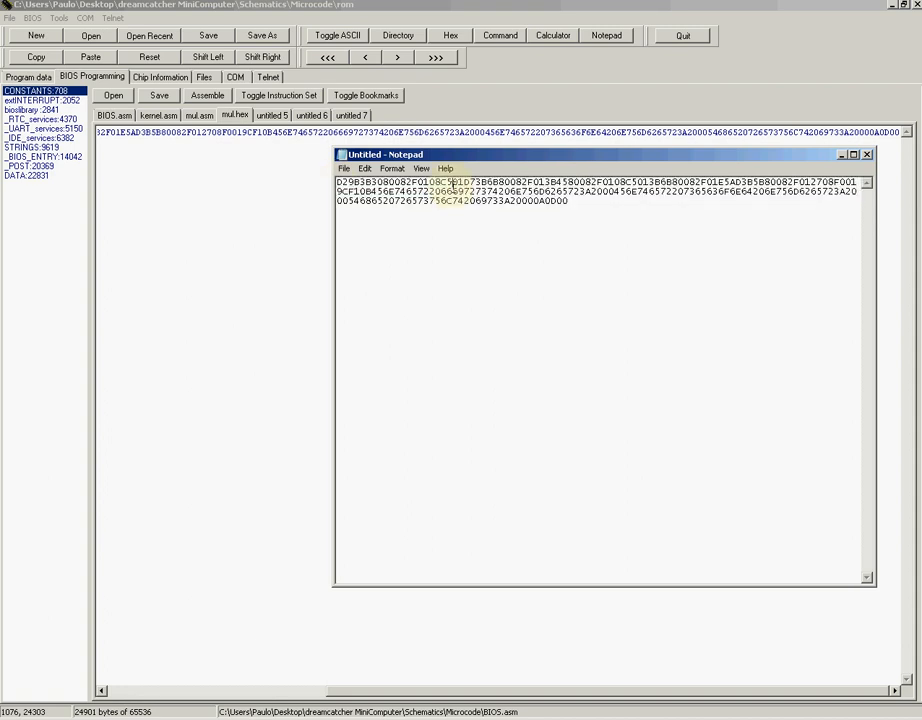
pyautogui.press('ctrl+a')
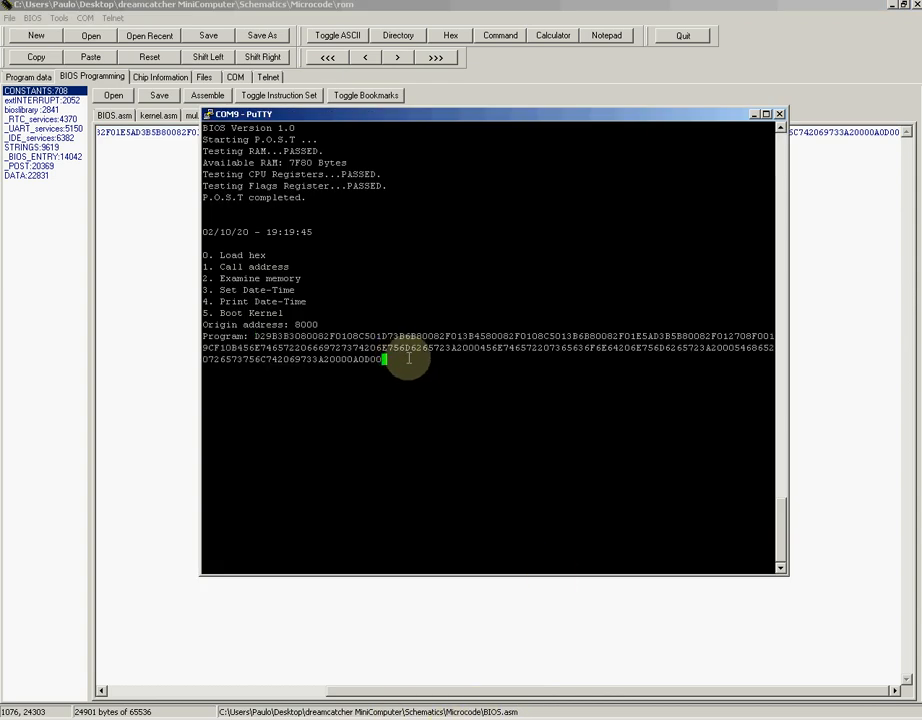
pyautogui.moveTo(376, 336)
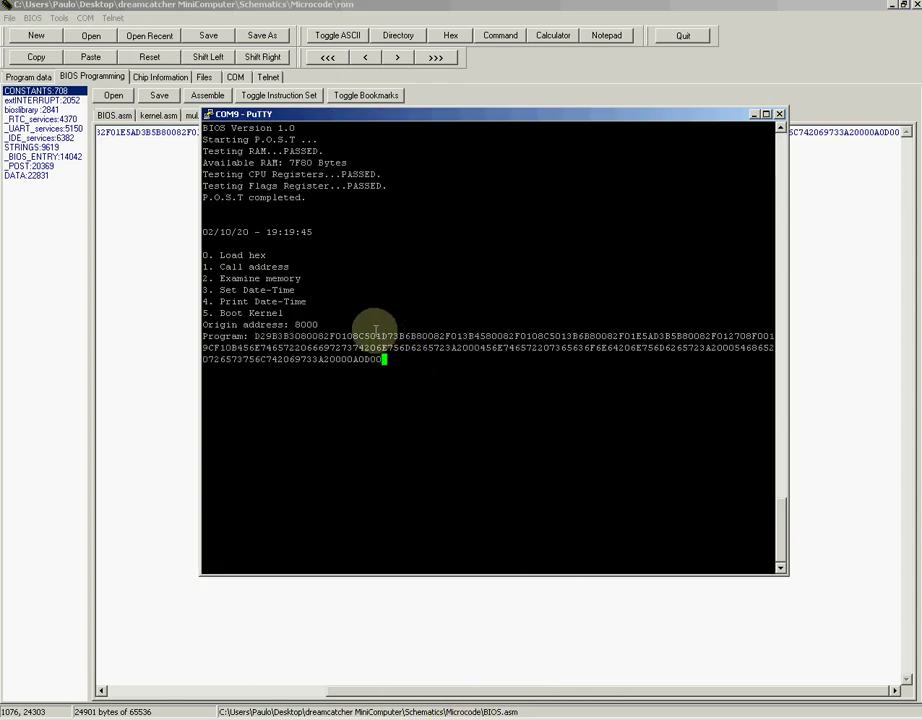
# Send the pasted hex so the program is stored at 8000 and the boot menu returns
pyautogui.press('Return')
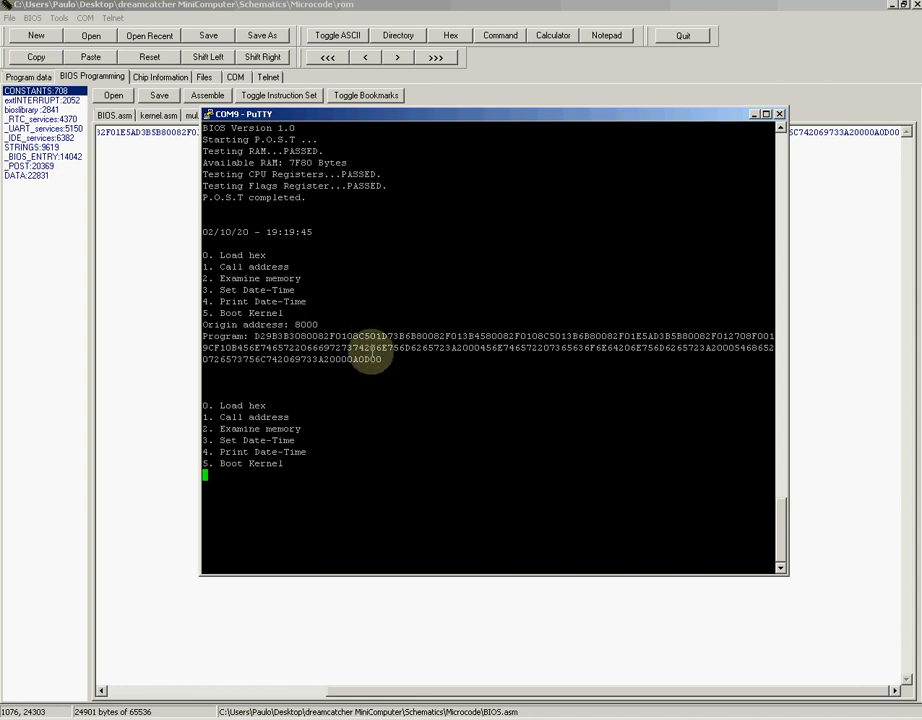
pyautogui.moveTo(356, 372)
pyautogui.write('8000')
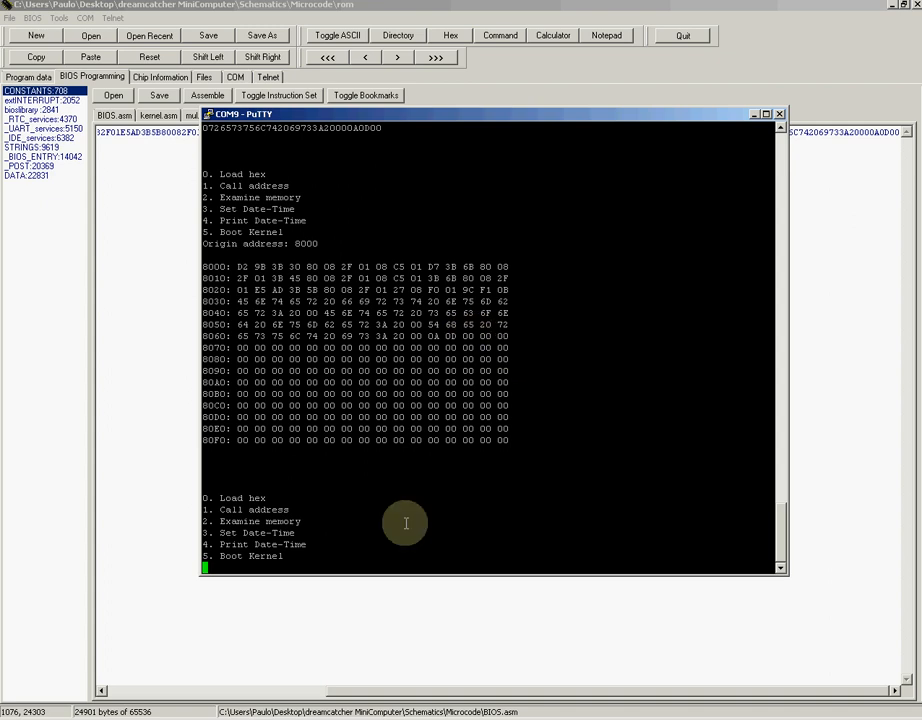
pyautogui.moveTo(356, 512)
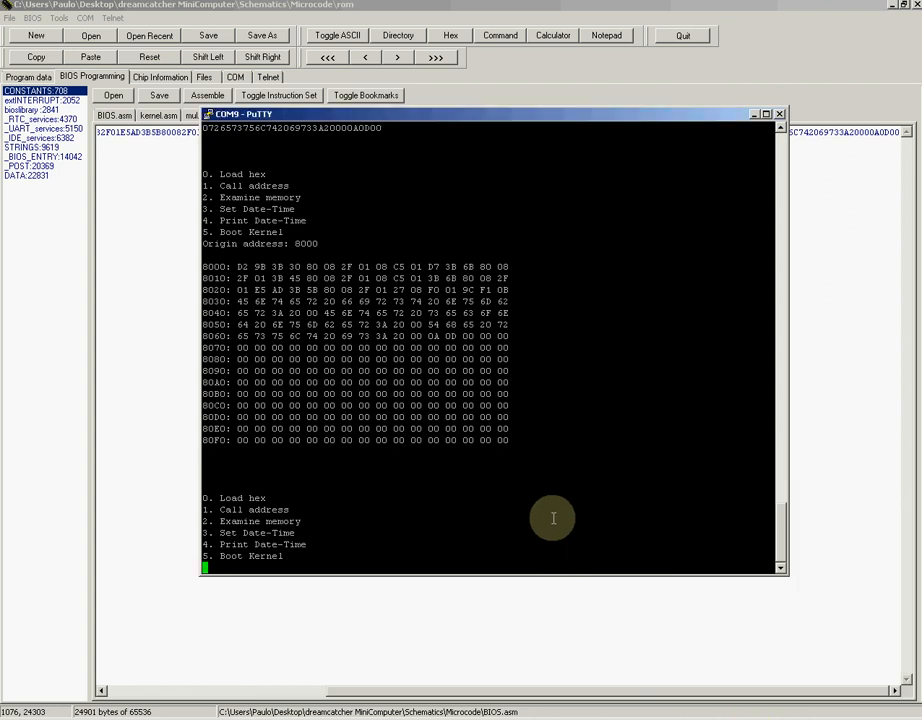
pyautogui.moveTo(518, 496)
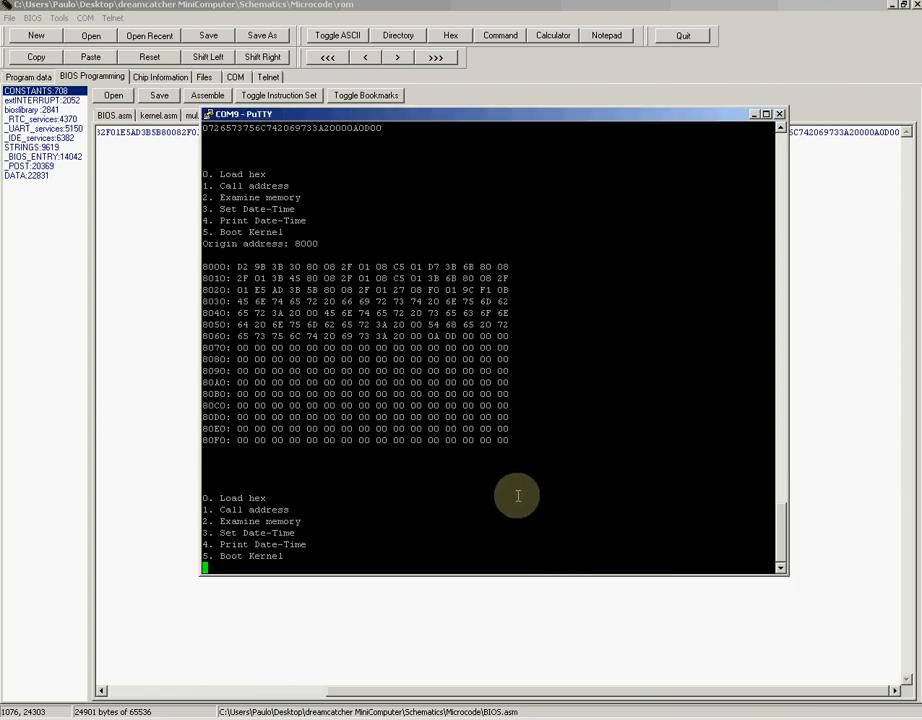
# Call address 8000 to run the loaded multiply program
pyautogui.write('8')
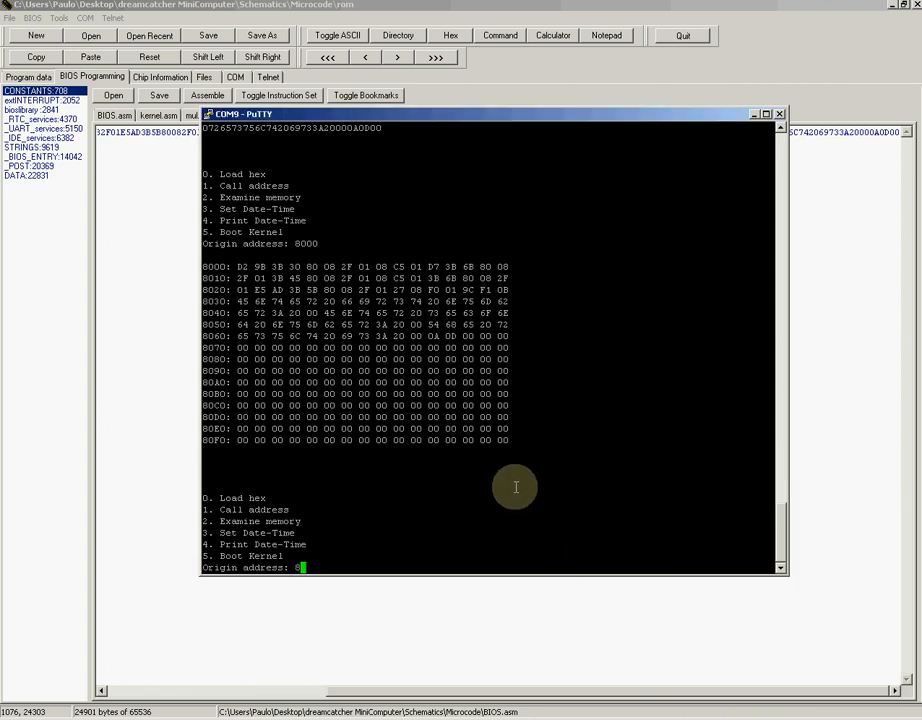
pyautogui.write('8000')
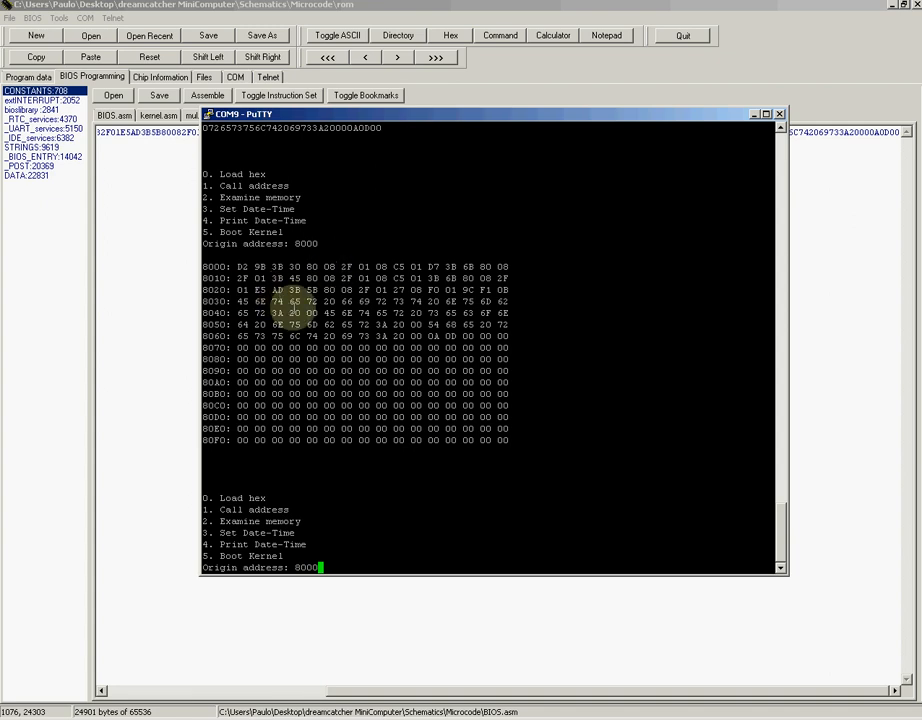
pyautogui.press('Return')
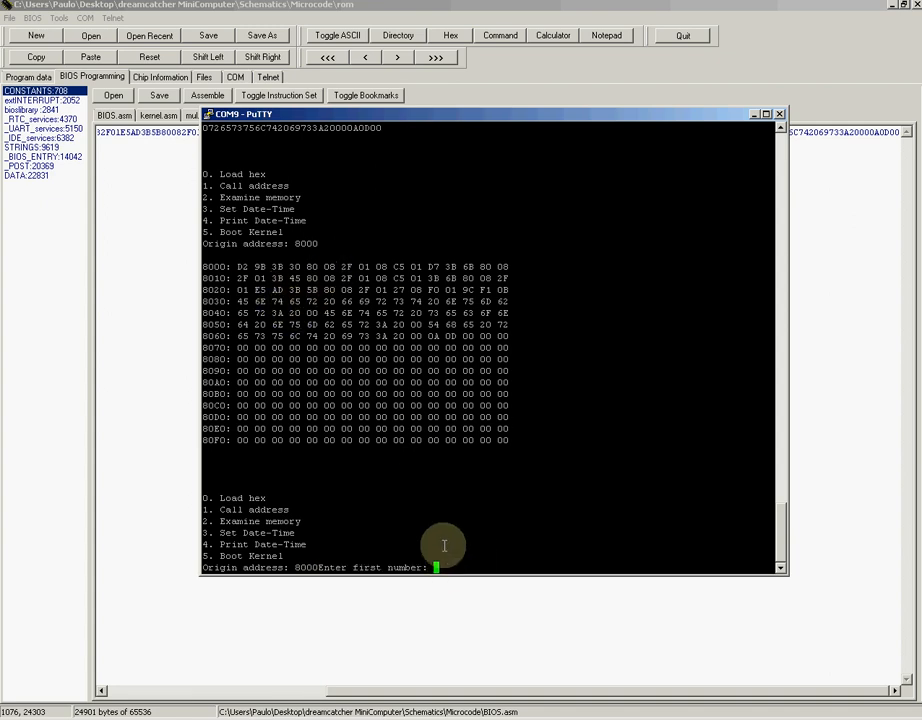
pyautogui.moveTo(446, 512)
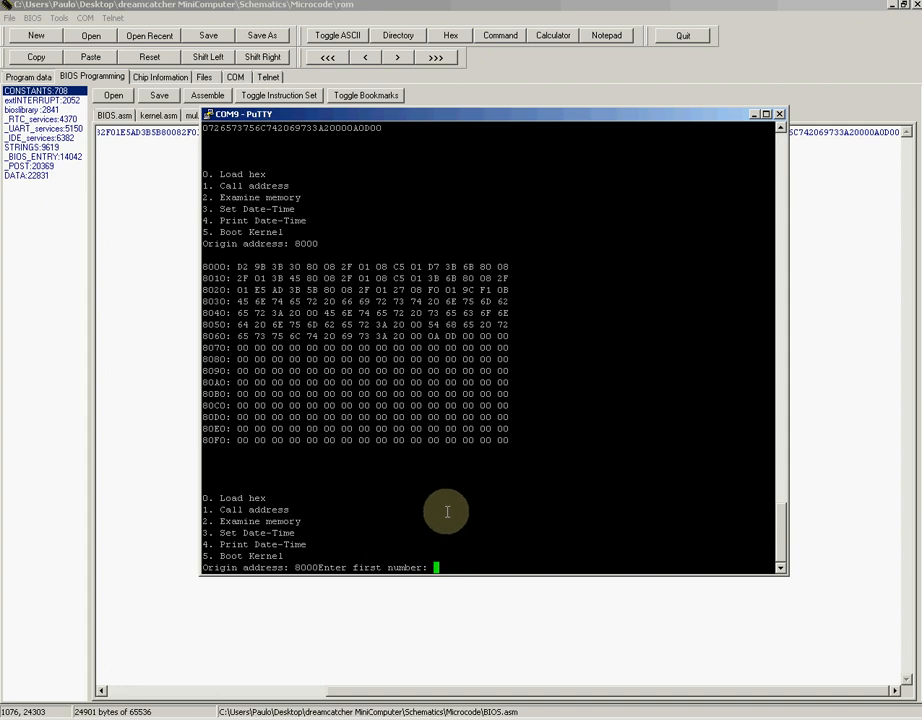
pyautogui.moveTo(428, 520)
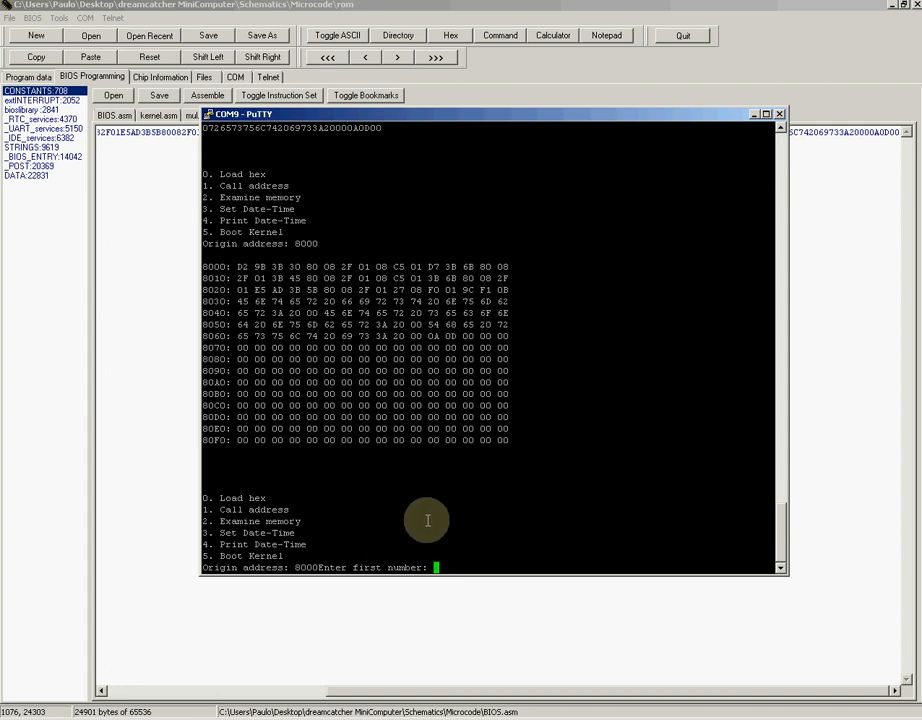
# Enter 0010 and 0010 at the prompts so the program prints 0100
pyautogui.write('00')
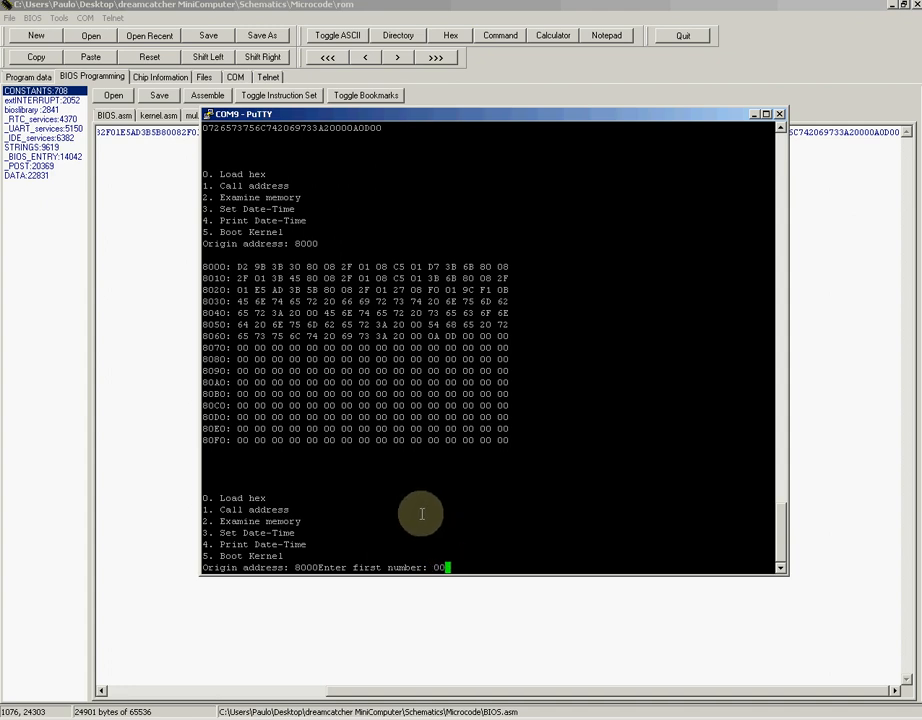
pyautogui.write('10')
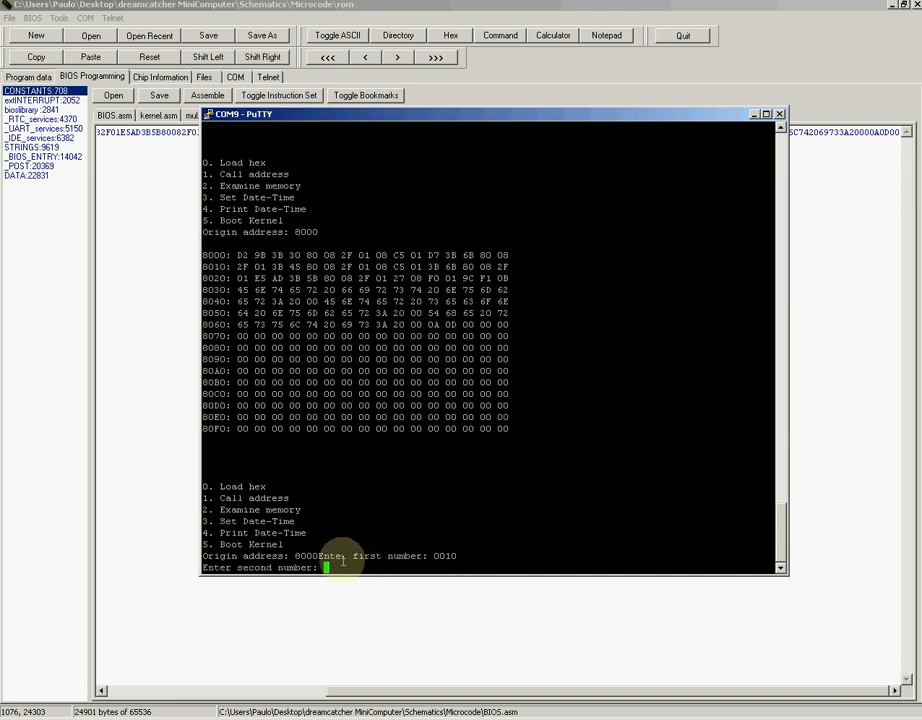
pyautogui.write('00')
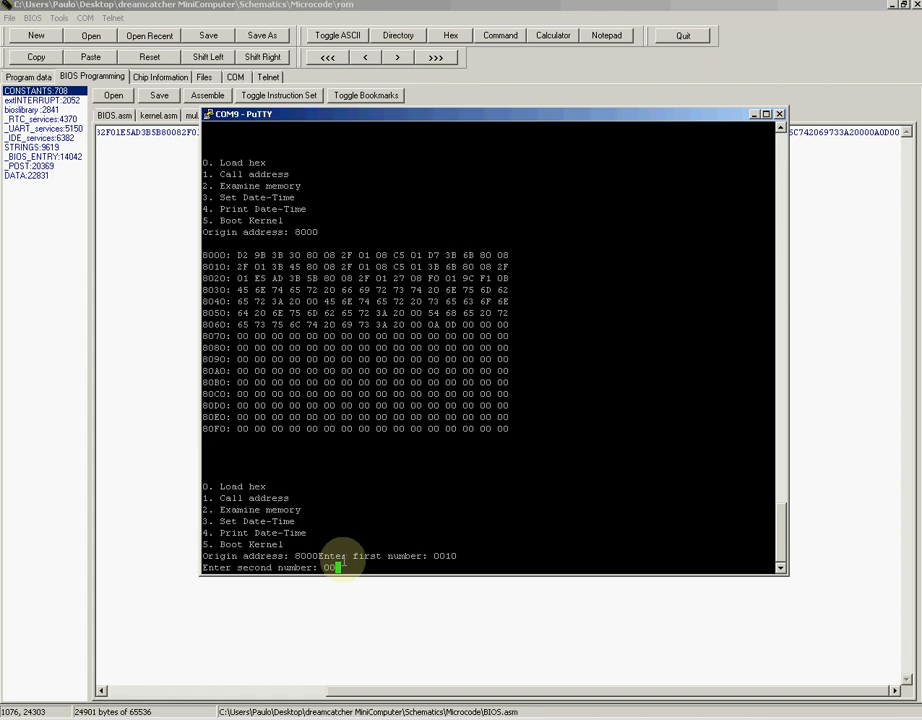
pyautogui.press('Return')
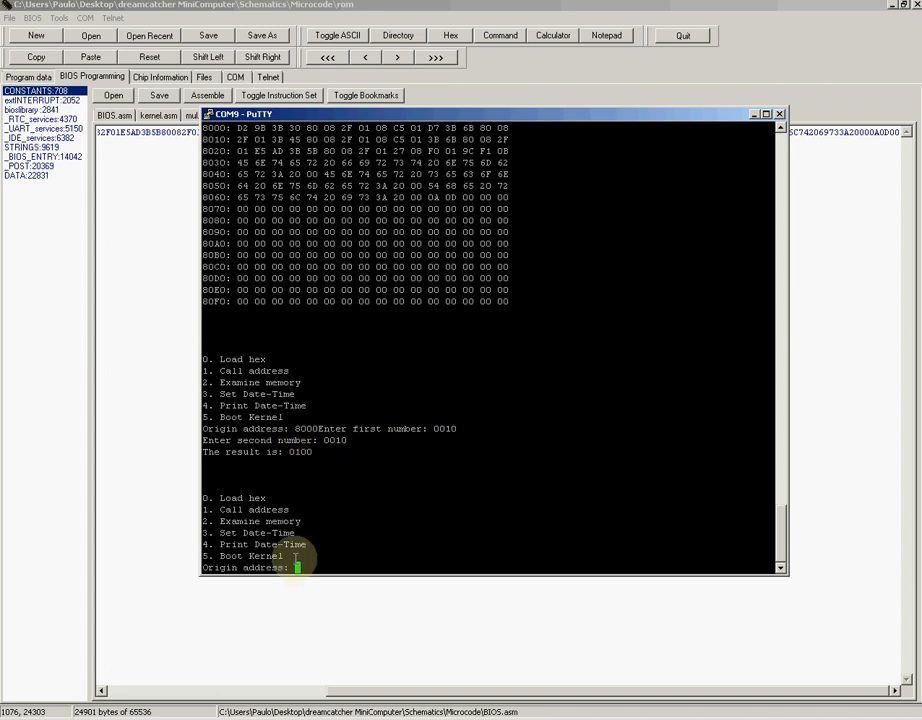
# Run the program at 8000 again with 0055 and 0077, getting 2783
pyautogui.write('8000Enter first number:')
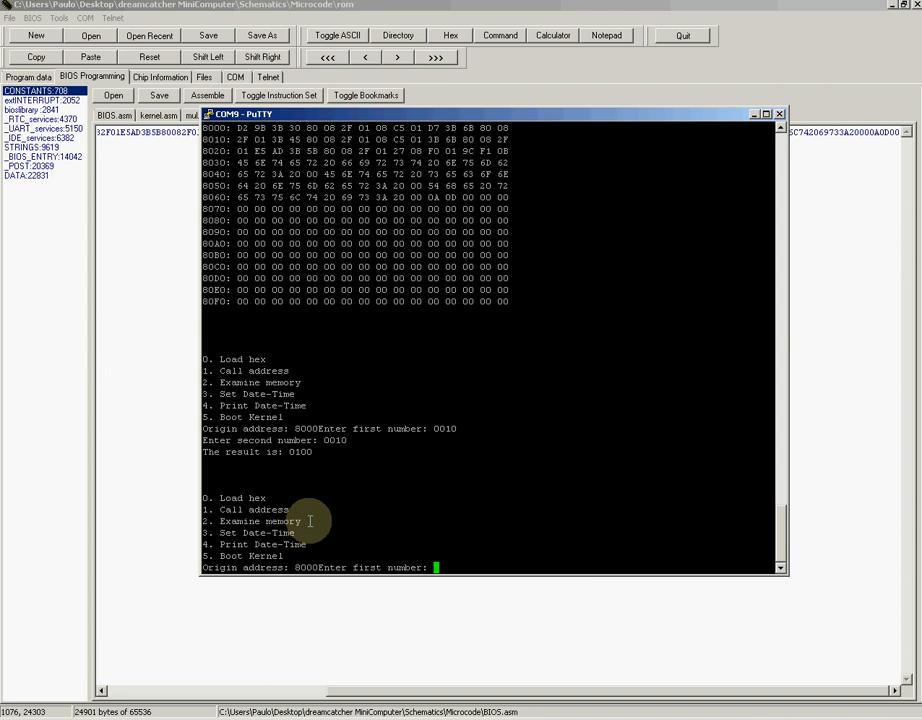
pyautogui.write('0055')
pyautogui.write('0077')
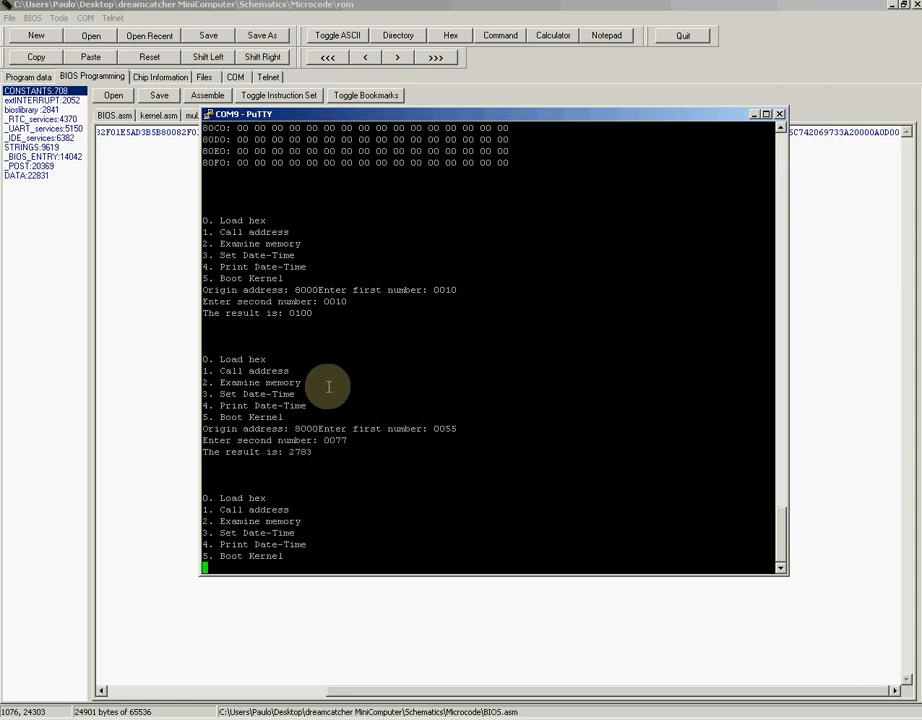
pyautogui.moveTo(344, 472)
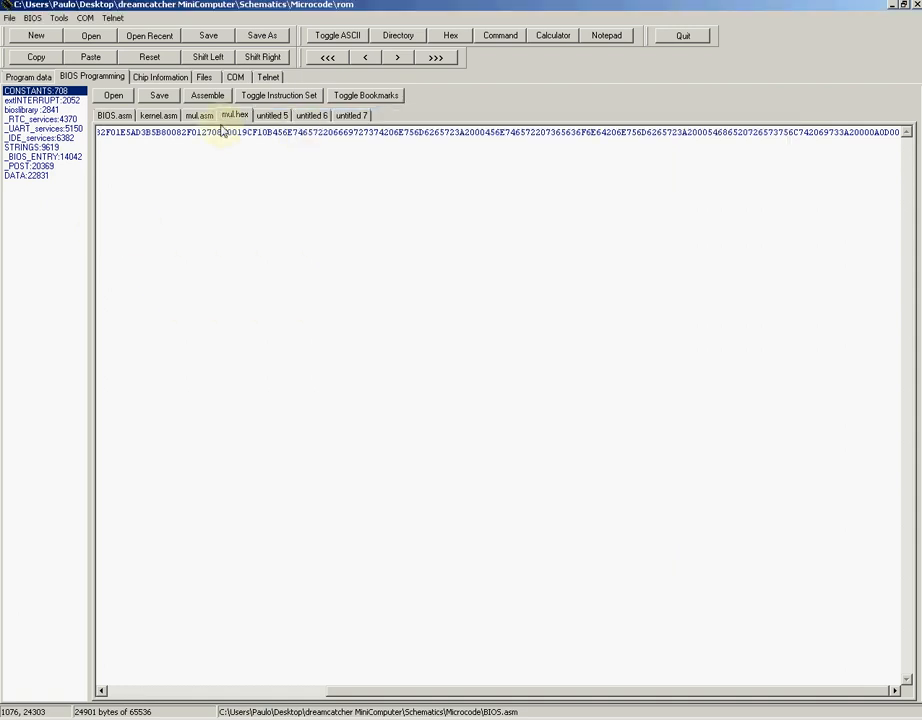
# Show mul.asm and highlight the get_u16 and first-prompt print lines
pyautogui.click(200, 114)
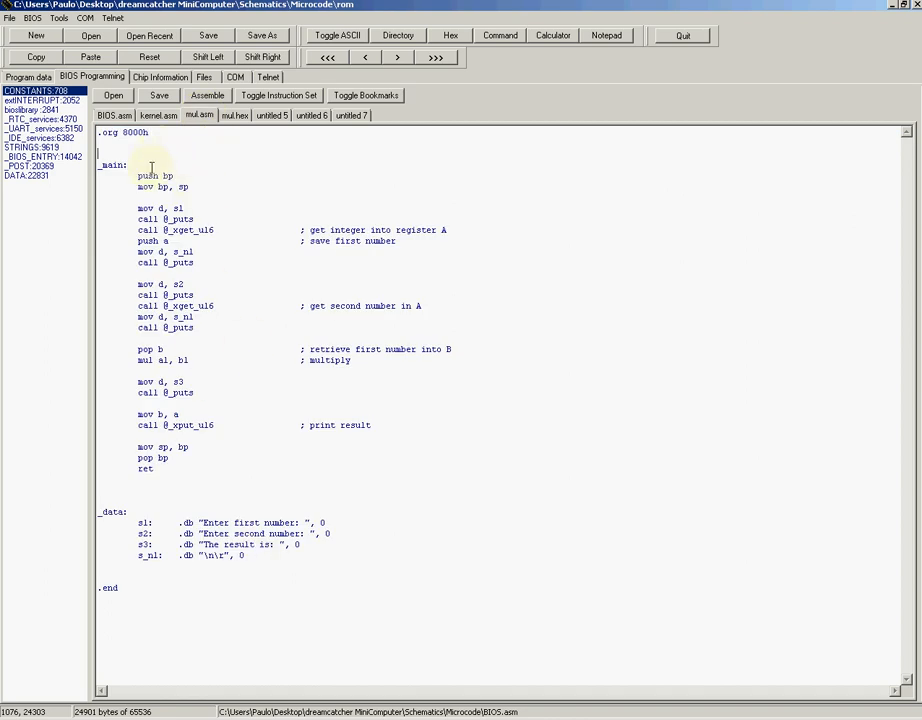
pyautogui.moveTo(136, 176); pyautogui.dragTo(190, 188)
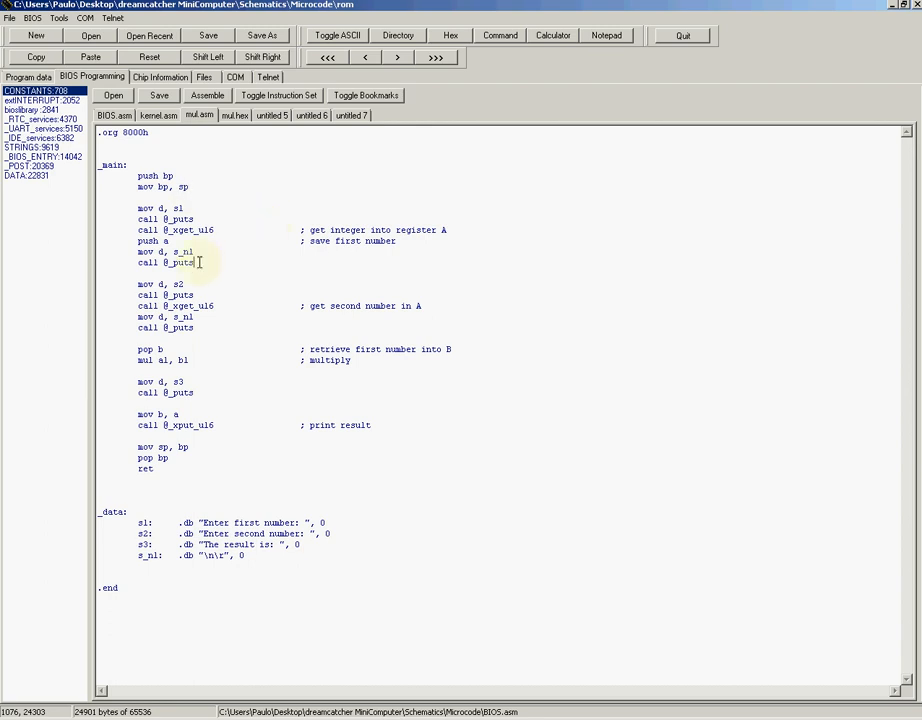
pyautogui.moveTo(140, 208); pyautogui.dragTo(196, 264)
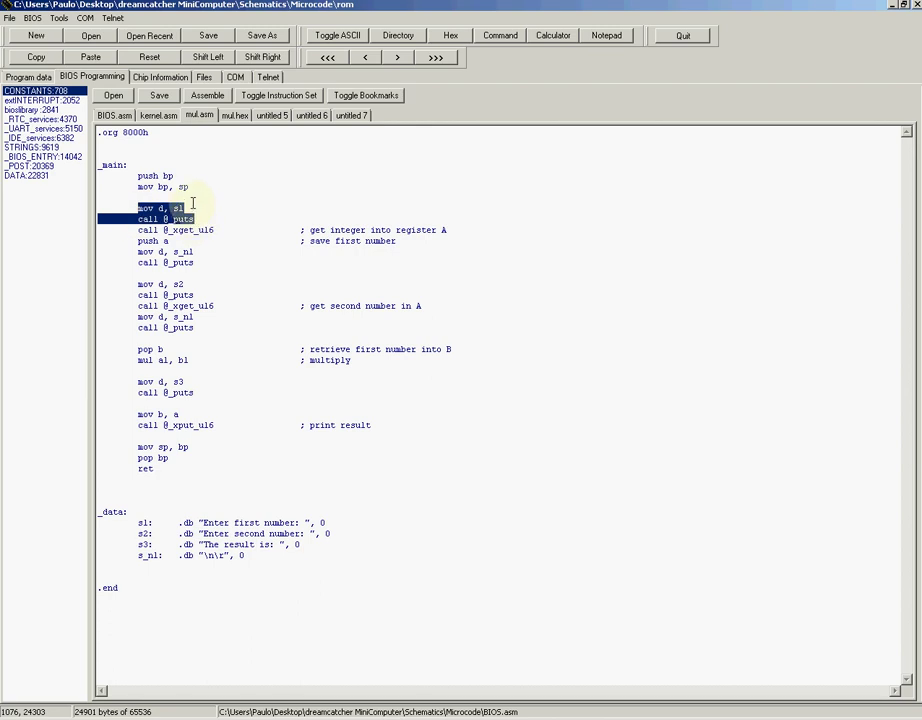
pyautogui.click(176, 228)
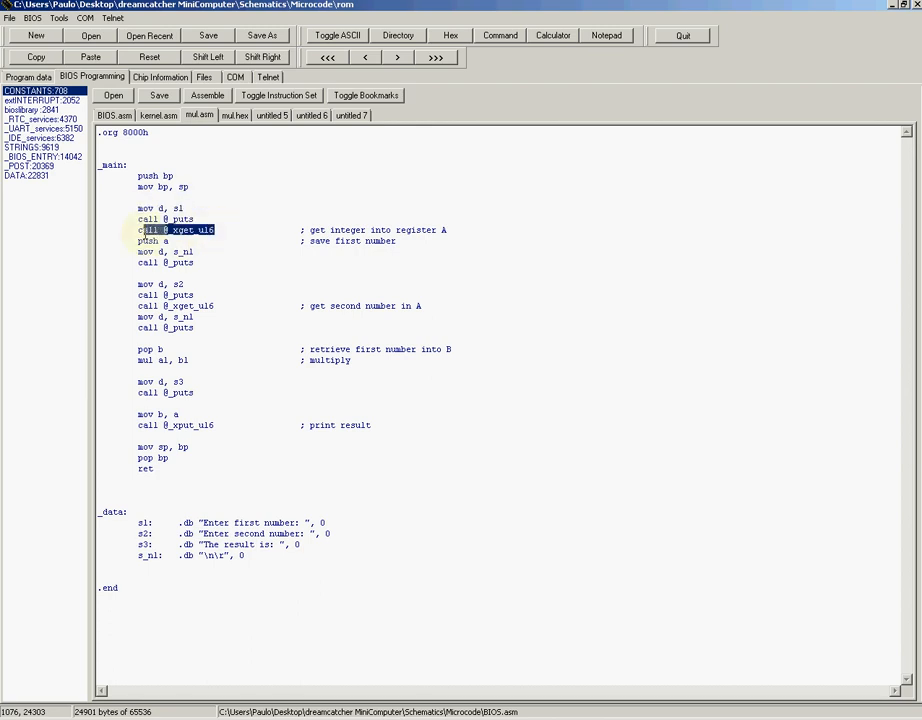
pyautogui.click(156, 240)
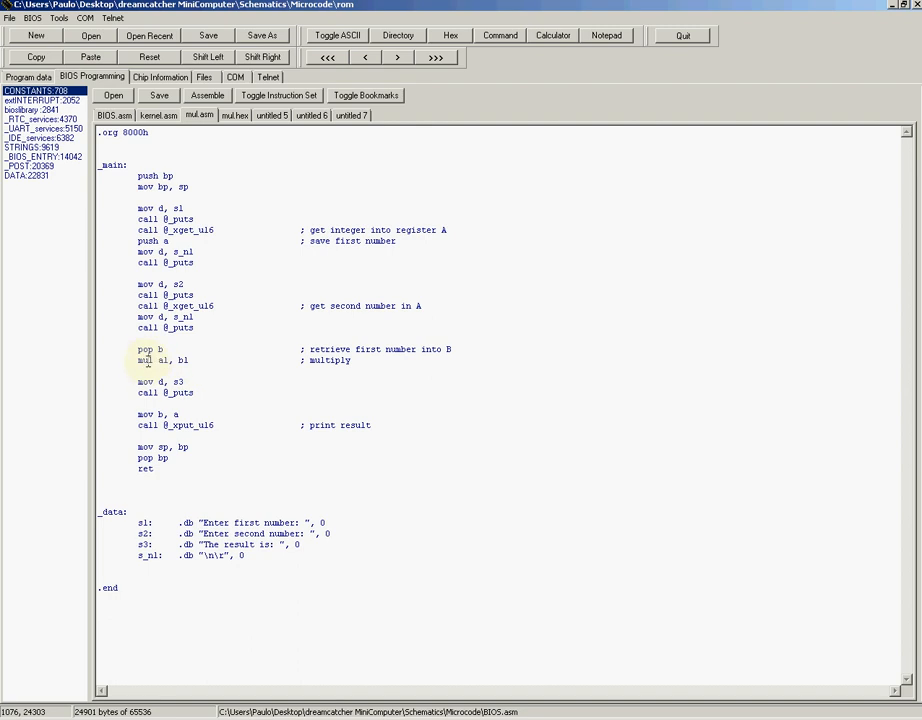
# Highlight the mul al, bl instruction in the source
pyautogui.doubleClick(164, 360)
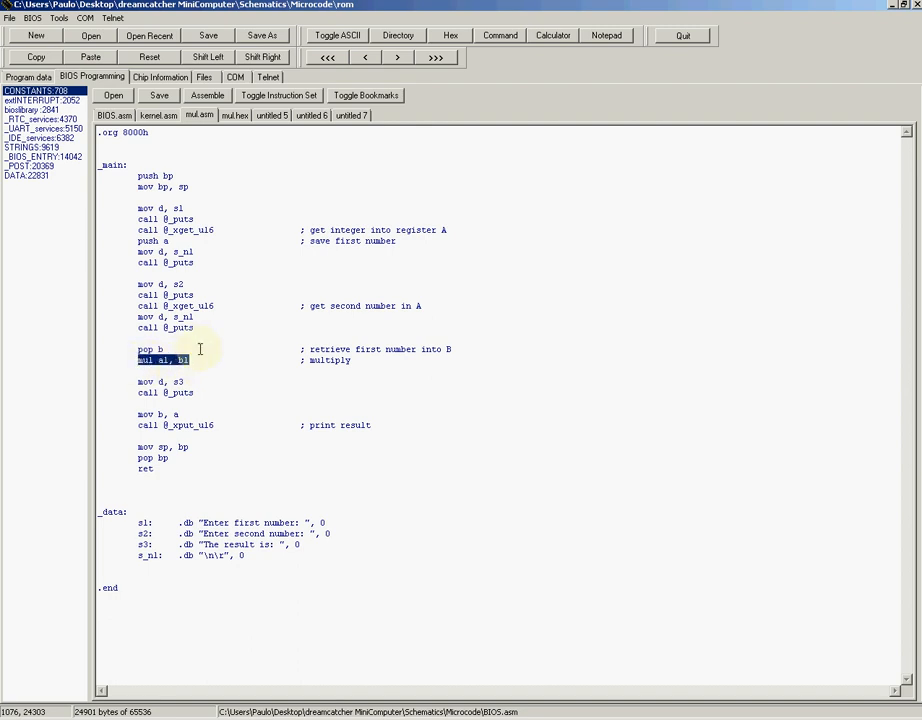
pyautogui.click(190, 360)
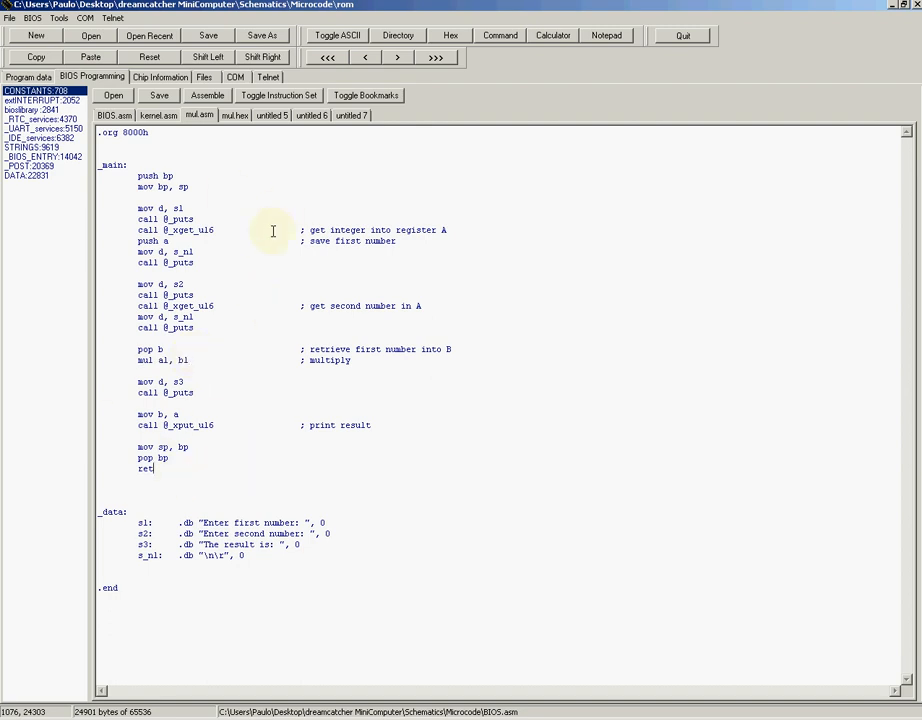
# Show the assembled hex output of the multiply program in the assembler IDE
pyautogui.click(234, 114)
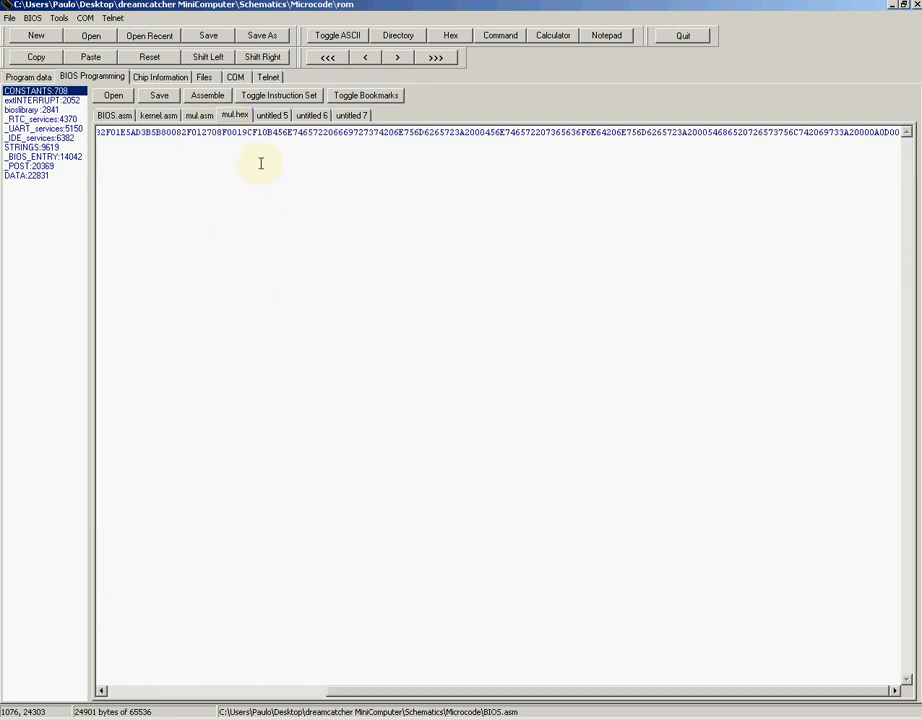
pyautogui.moveTo(610, 516)
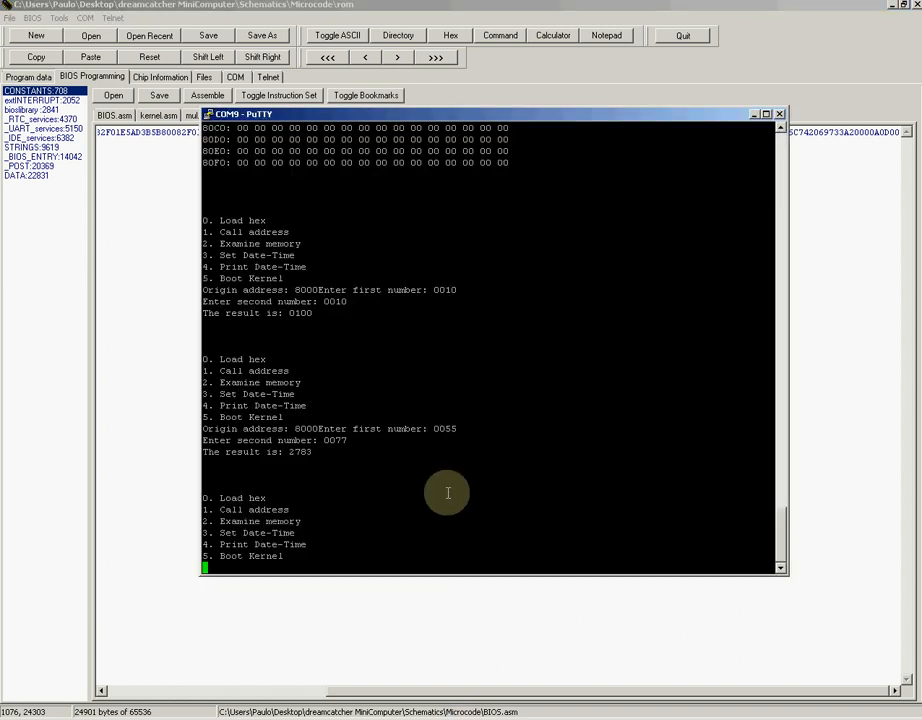
pyautogui.moveTo(488, 364)
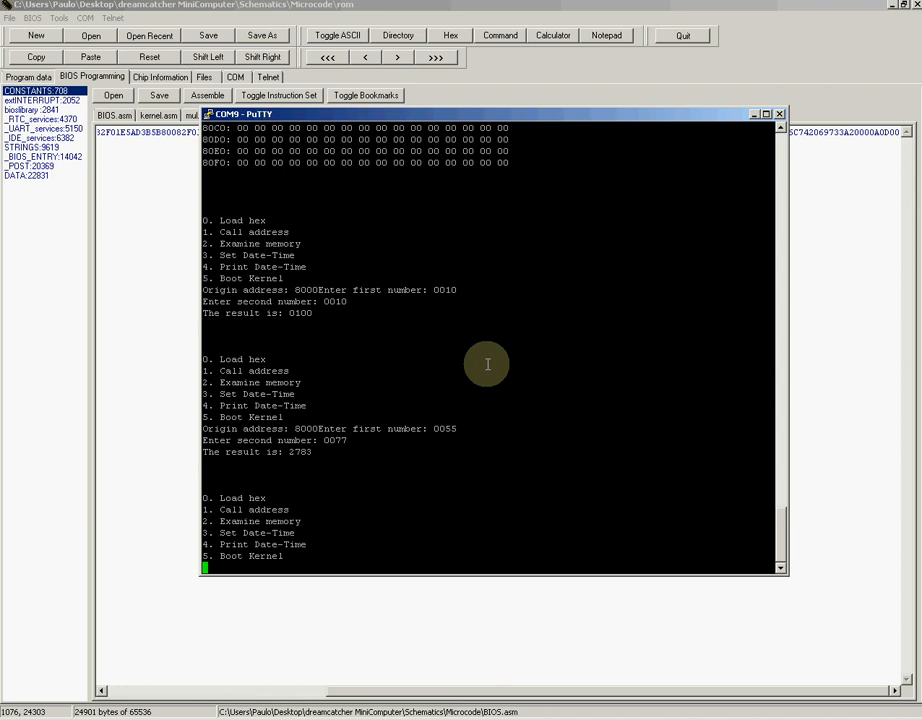
pyautogui.moveTo(432, 342)
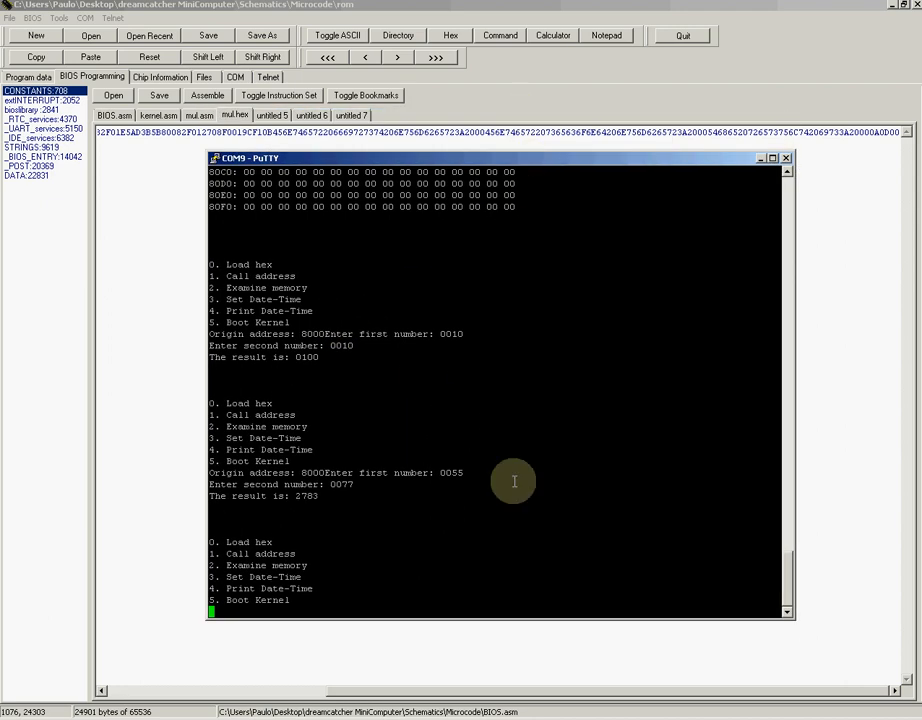
pyautogui.moveTo(434, 408)
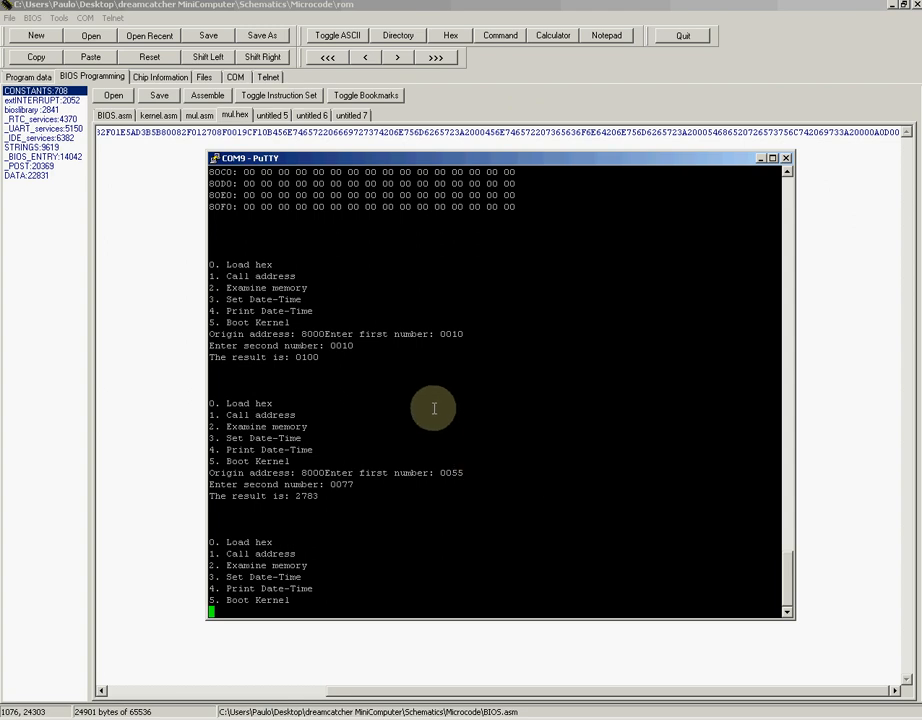
pyautogui.moveTo(366, 350)
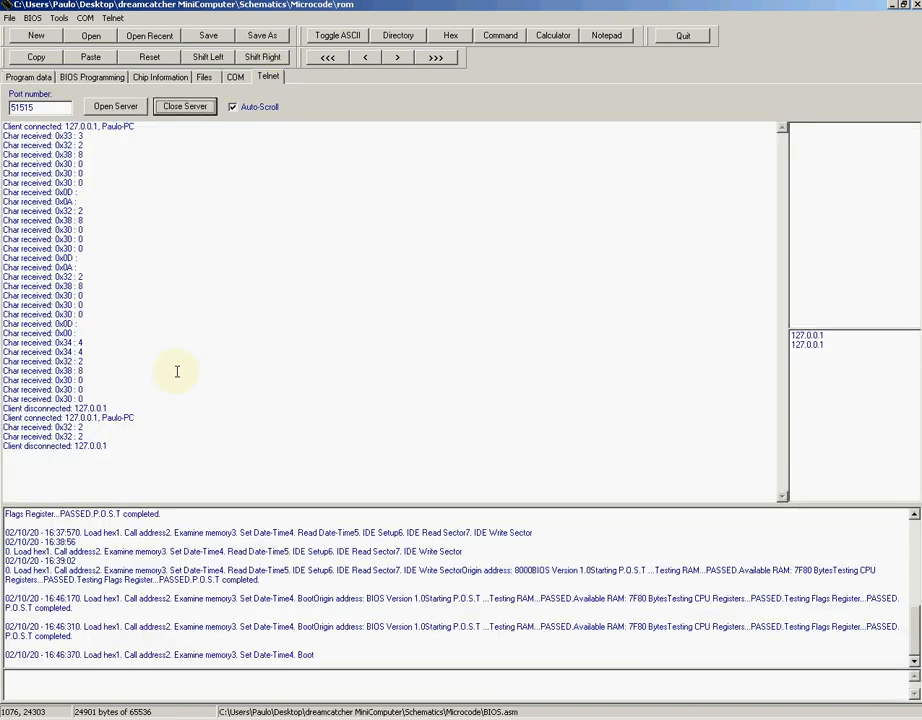
pyautogui.moveTo(224, 122)
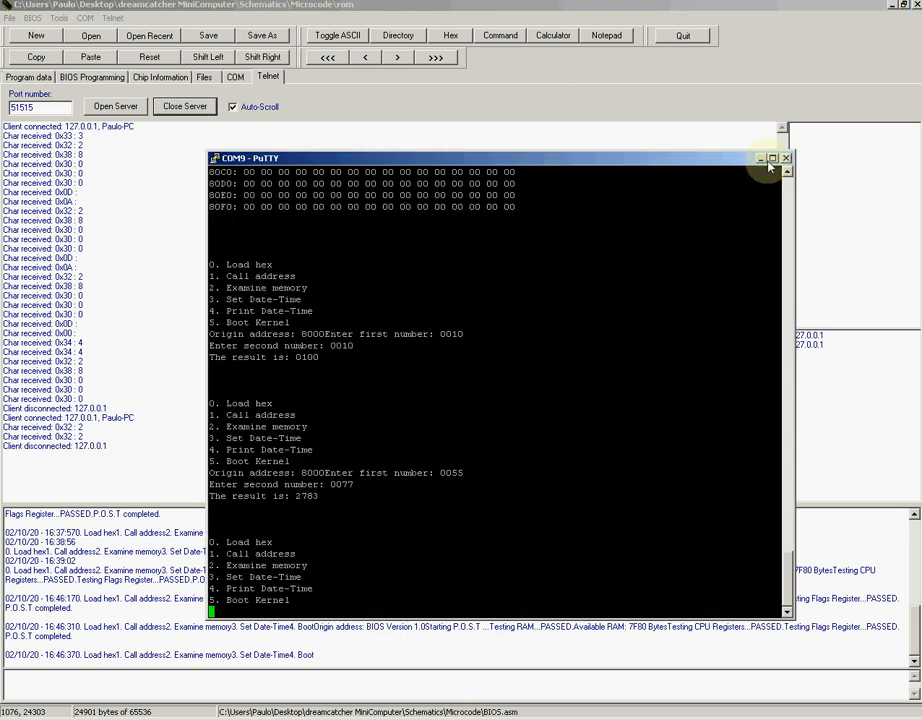
# Close the leftover terminal, switch to the COM view and open the serial port to the minicomputer
pyautogui.click(788, 158)
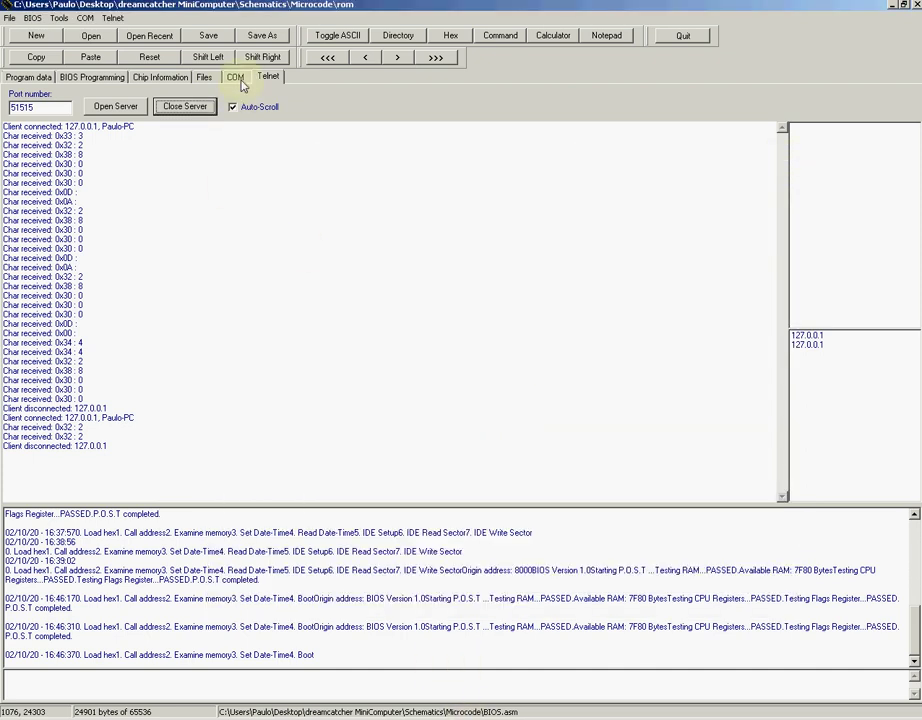
pyautogui.click(236, 76)
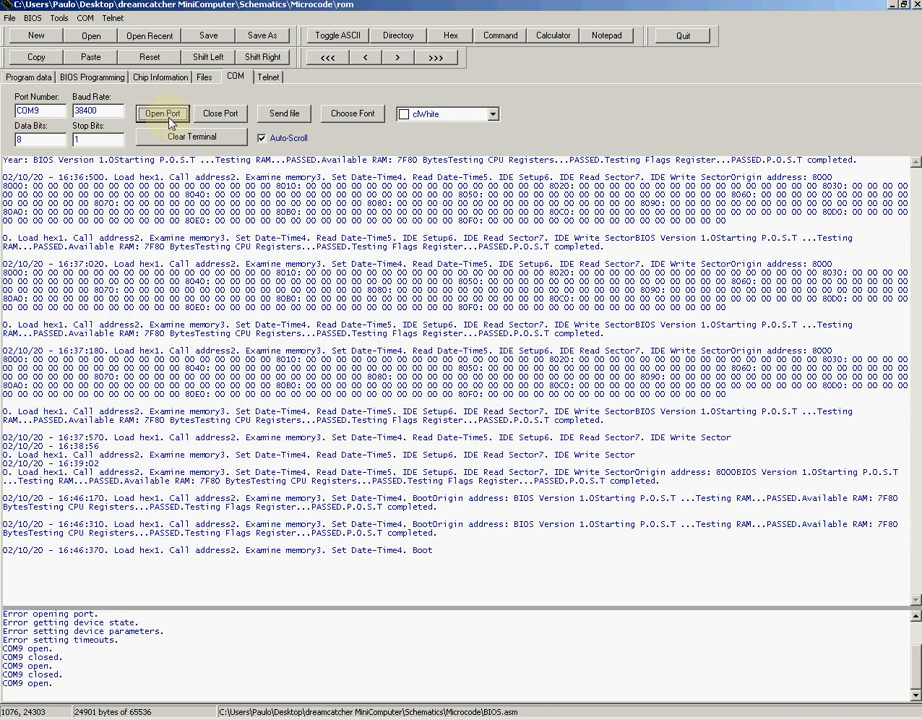
pyautogui.click(268, 76)
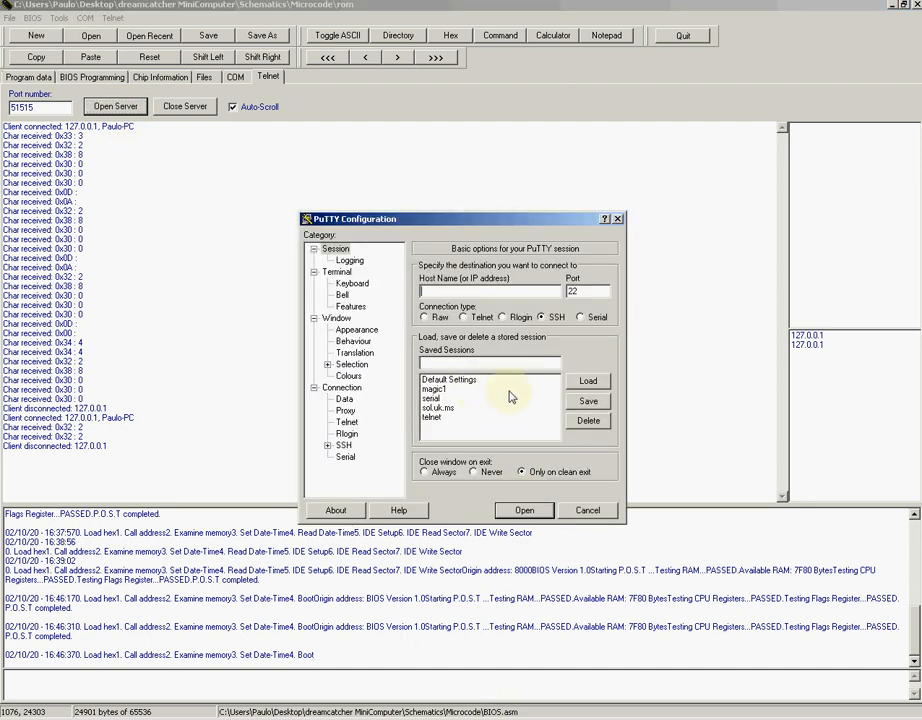
# Select the saved local session and connect, showing the 16-bit CPU system banner
pyautogui.click(438, 408)
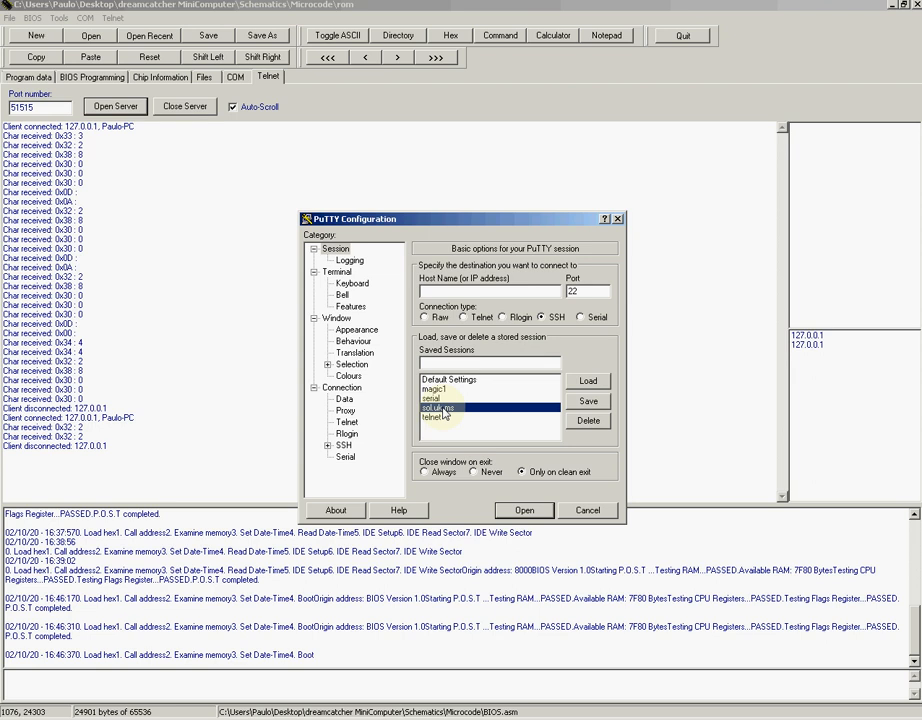
pyautogui.click(524, 510)
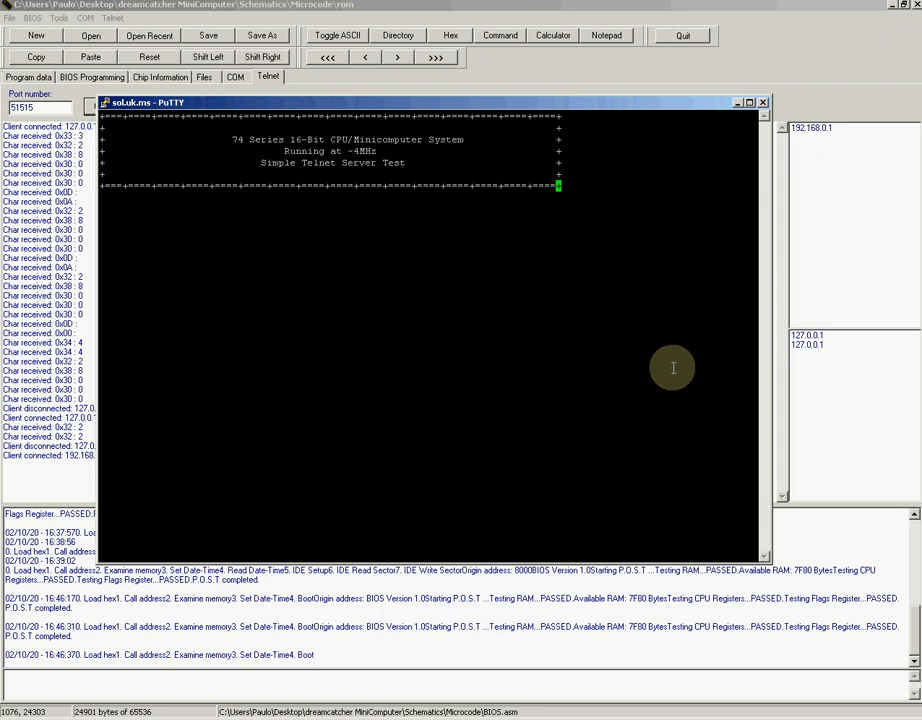
pyautogui.moveTo(556, 224)
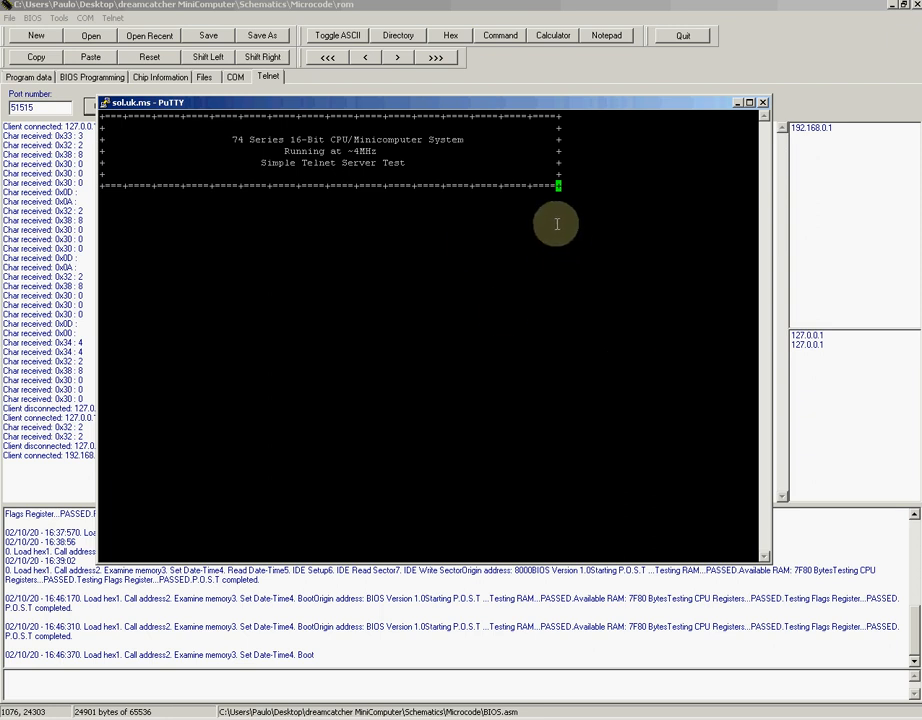
pyautogui.moveTo(540, 224)
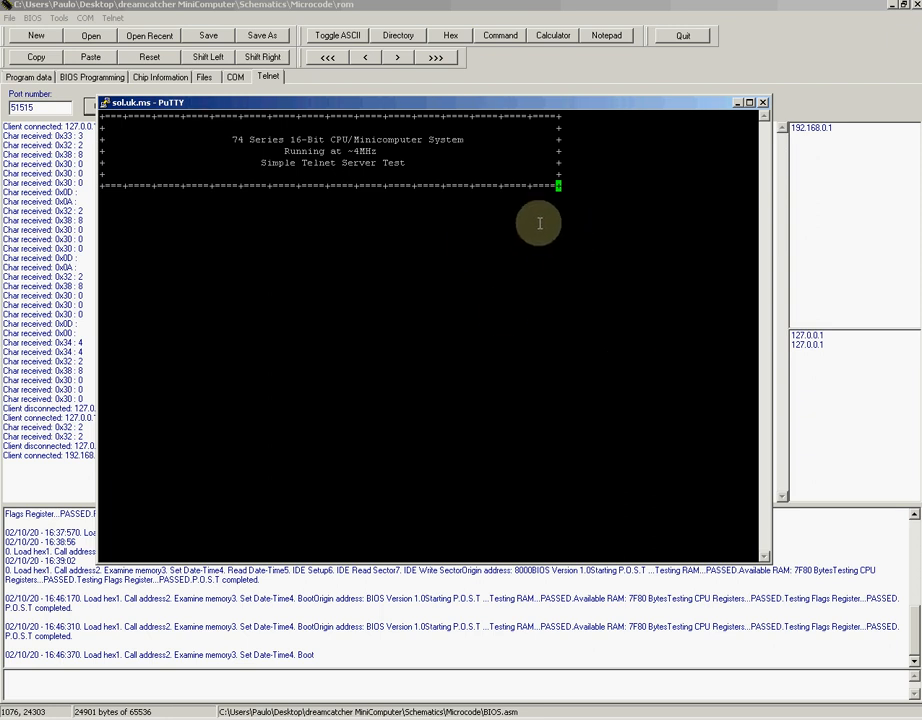
pyautogui.moveTo(484, 396)
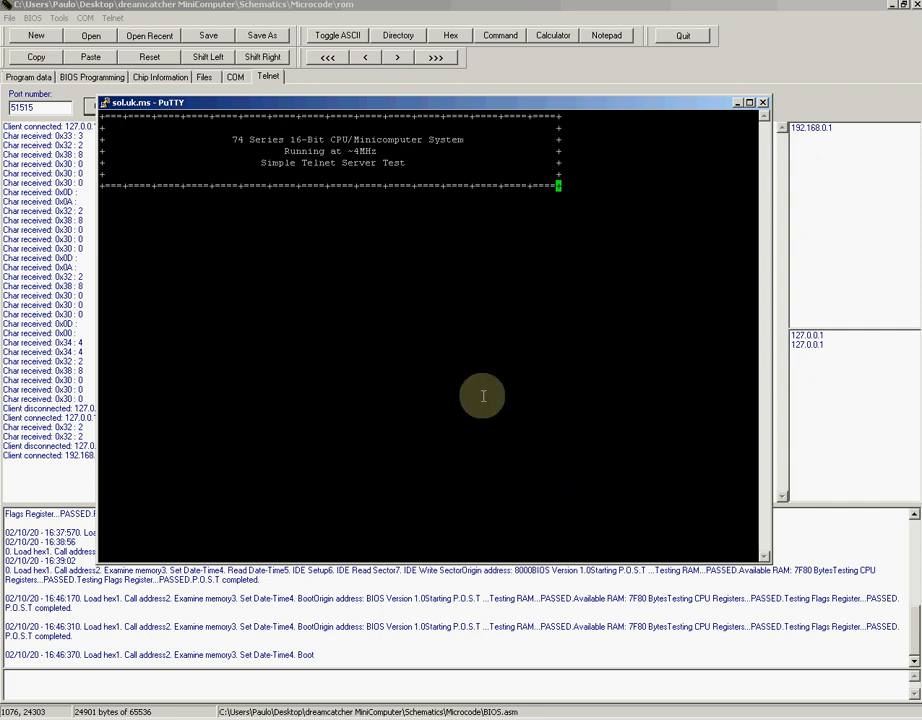
pyautogui.moveTo(408, 254)
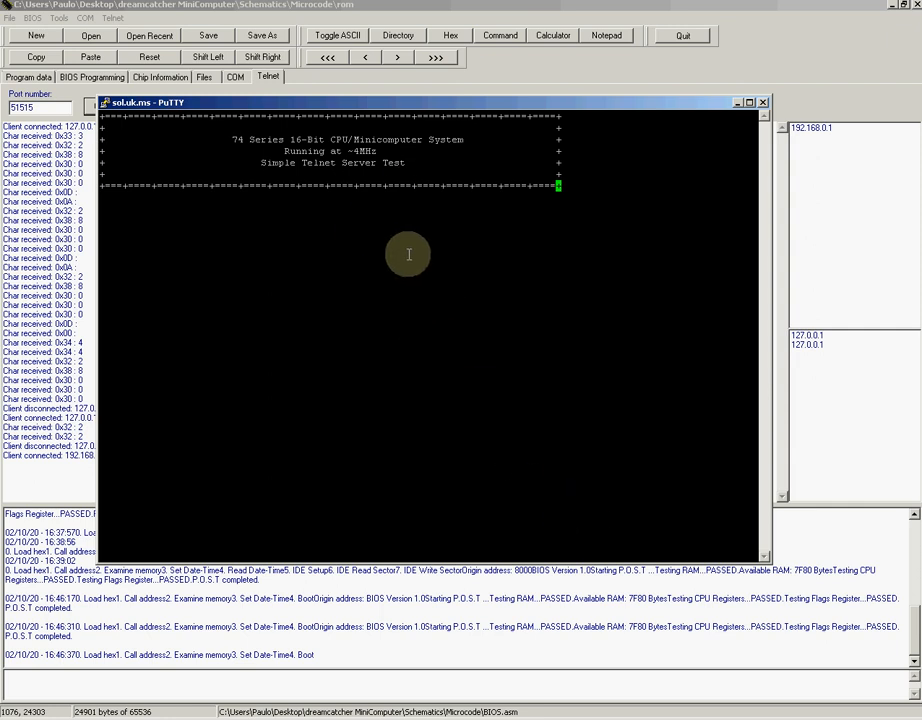
pyautogui.moveTo(444, 244)
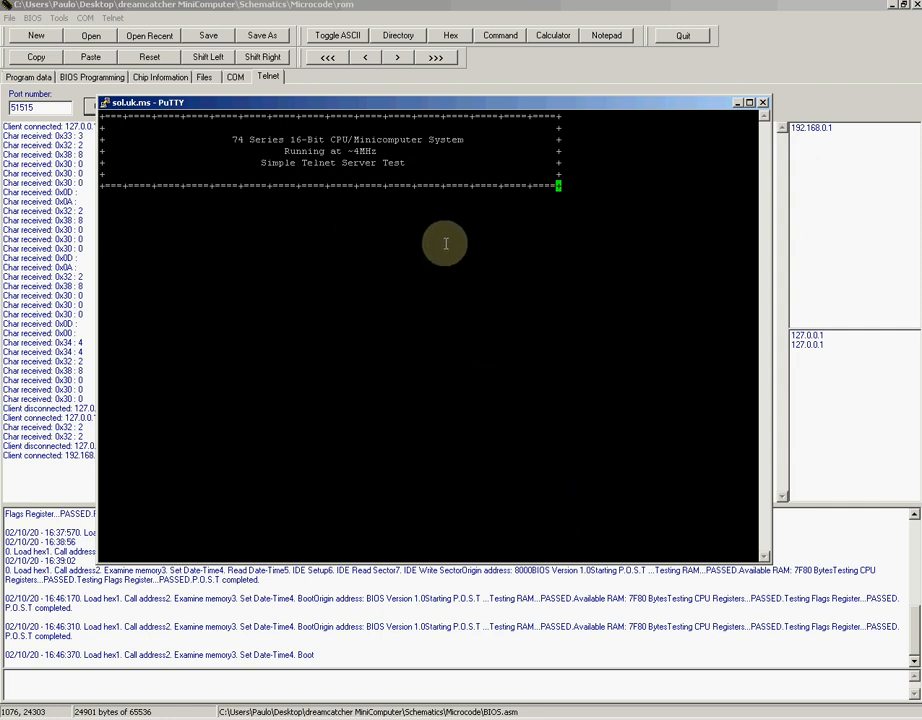
pyautogui.moveTo(408, 222)
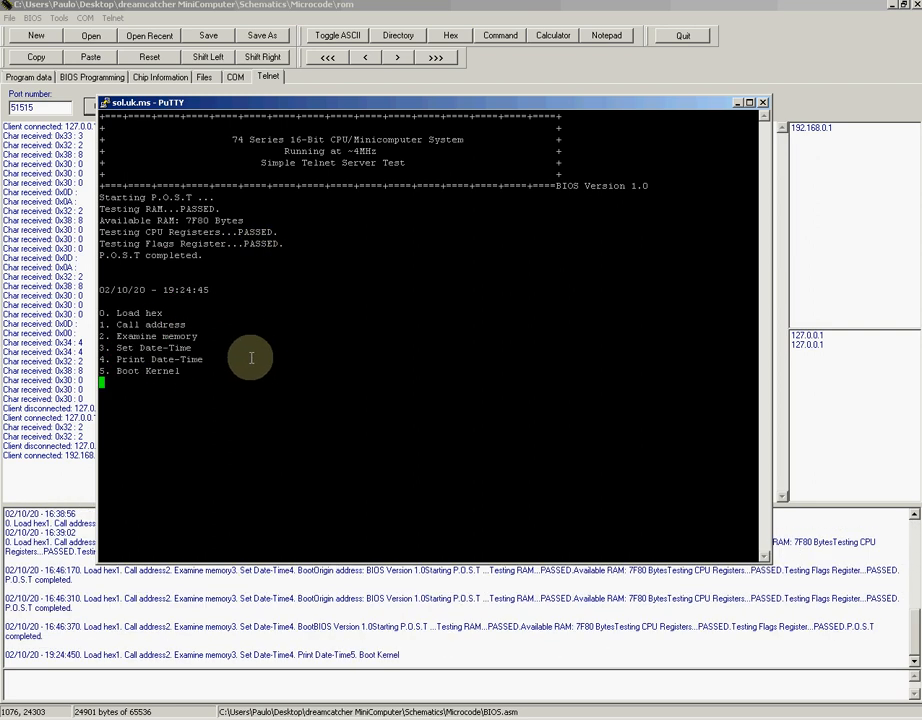
pyautogui.moveTo(252, 332)
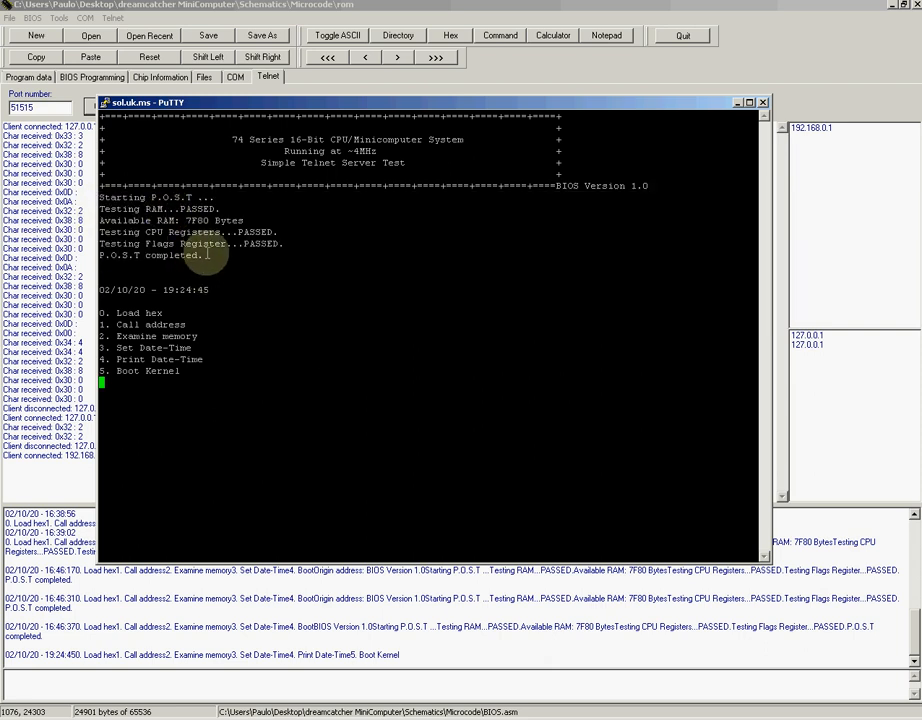
pyautogui.moveTo(180, 370)
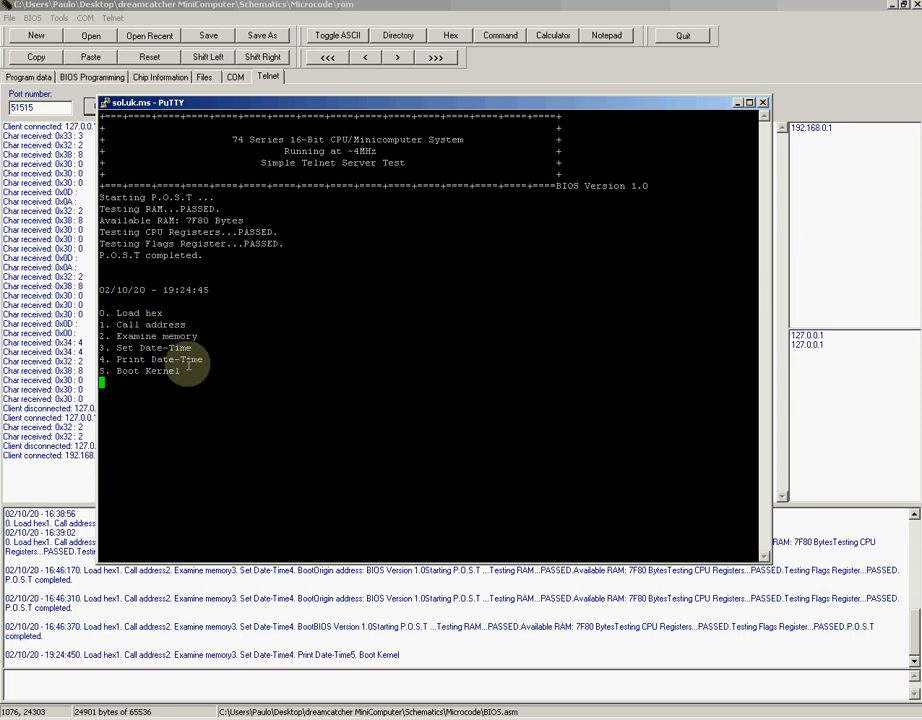
pyautogui.moveTo(268, 378)
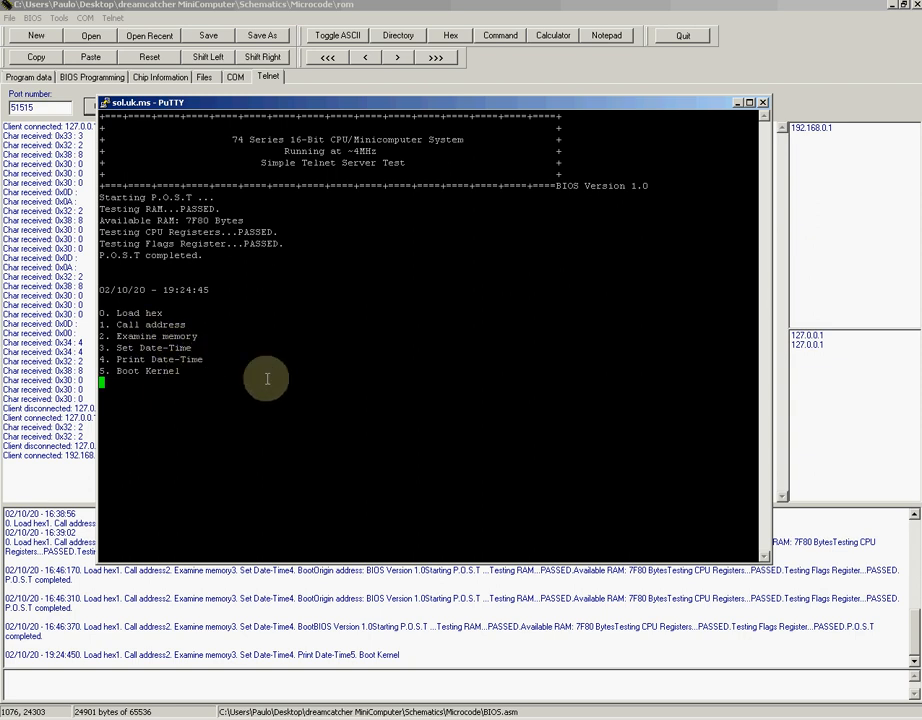
pyautogui.moveTo(180, 364)
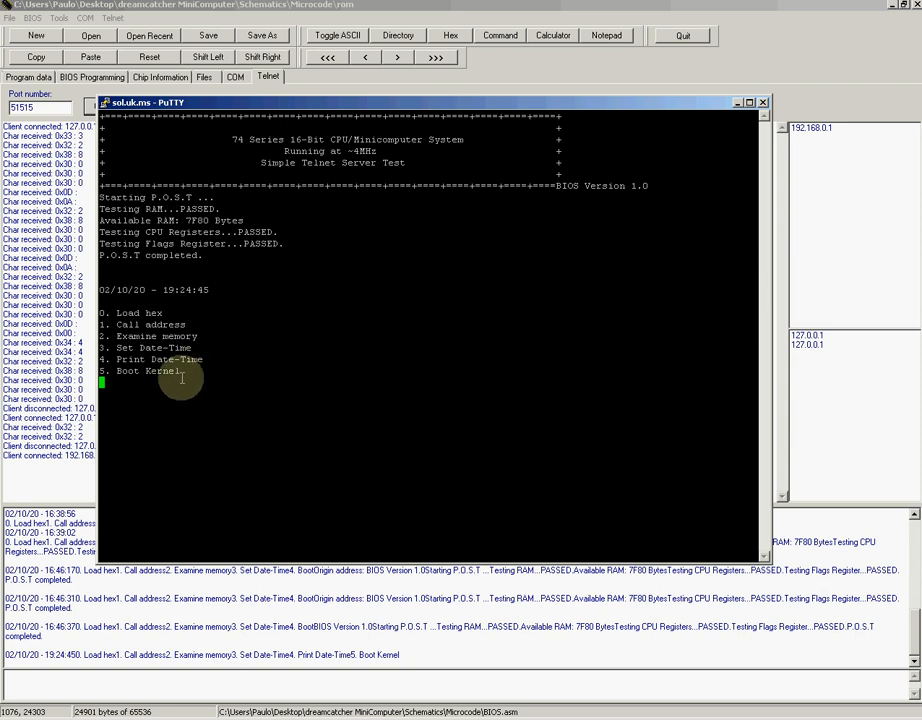
pyautogui.moveTo(232, 356)
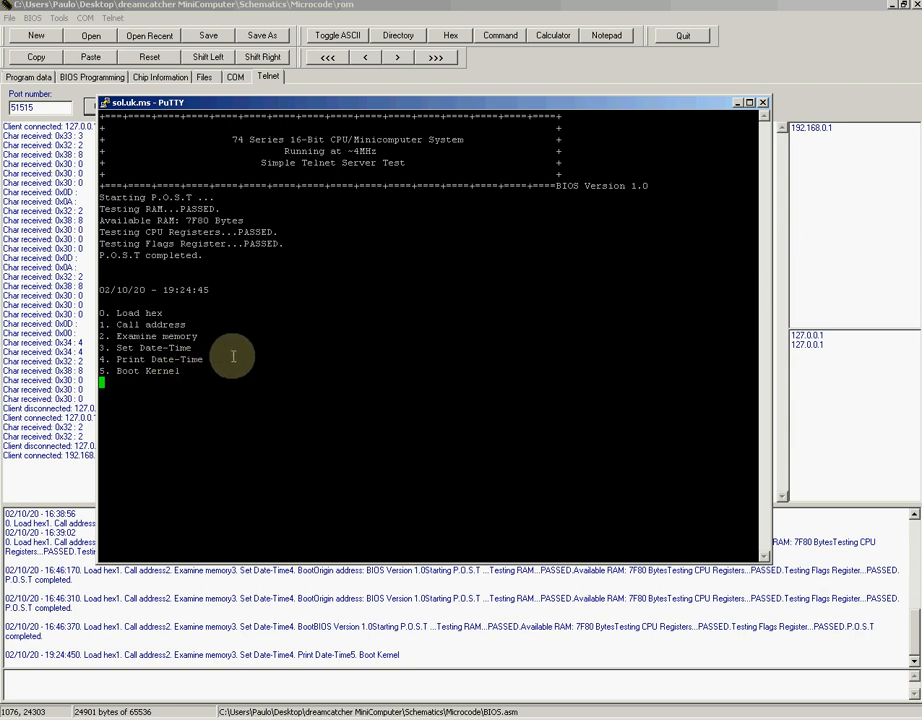
pyautogui.moveTo(244, 354)
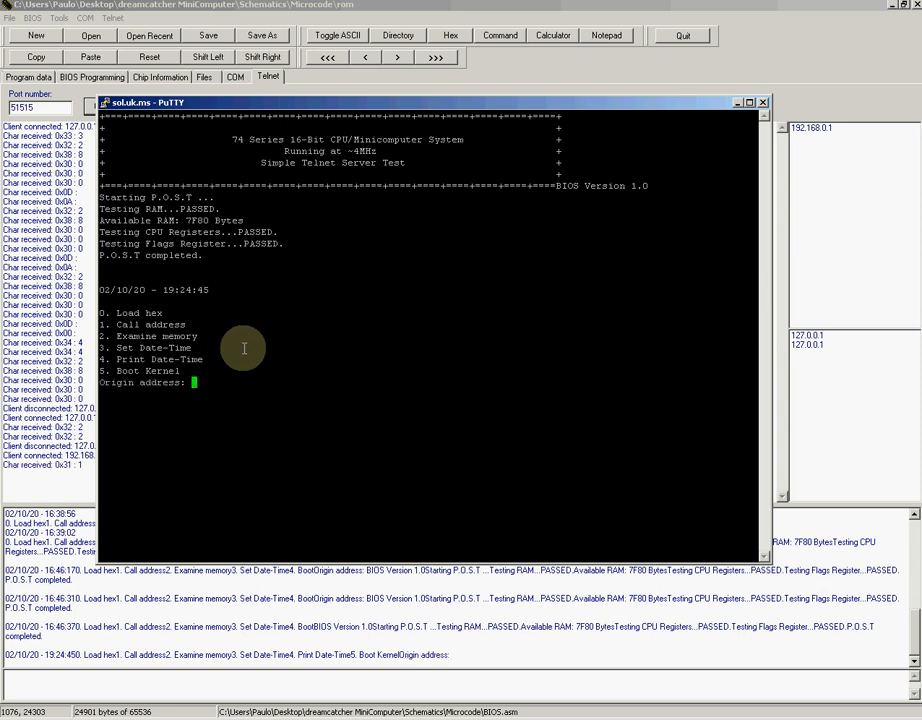
# Request a memory dump from origin address 8000 and follow the rows of zero bytes
pyautogui.write('8000BIOS Version 1.0')
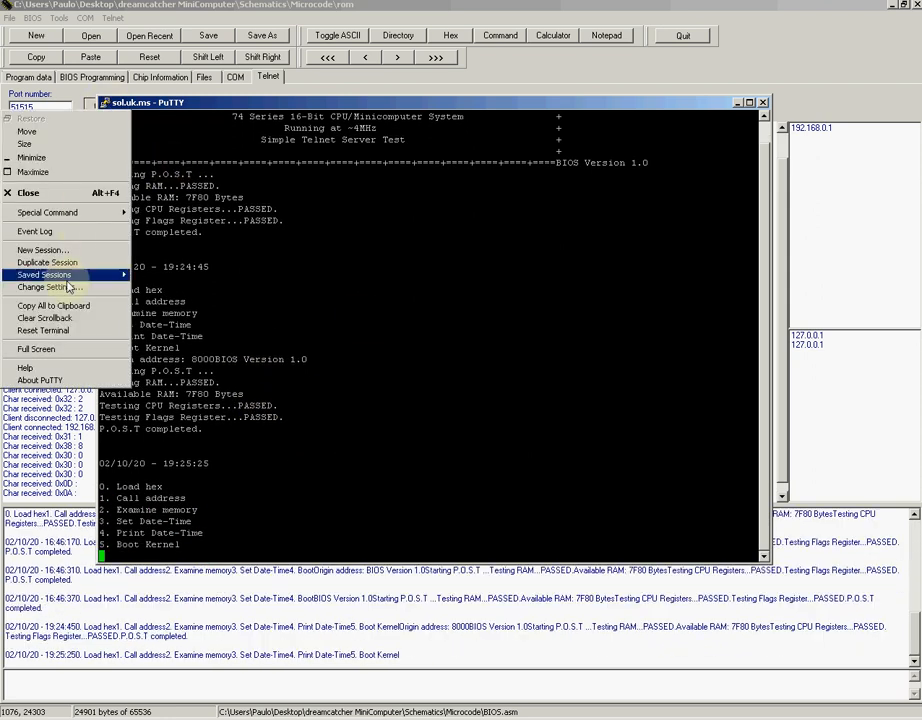
pyautogui.click(48, 288)
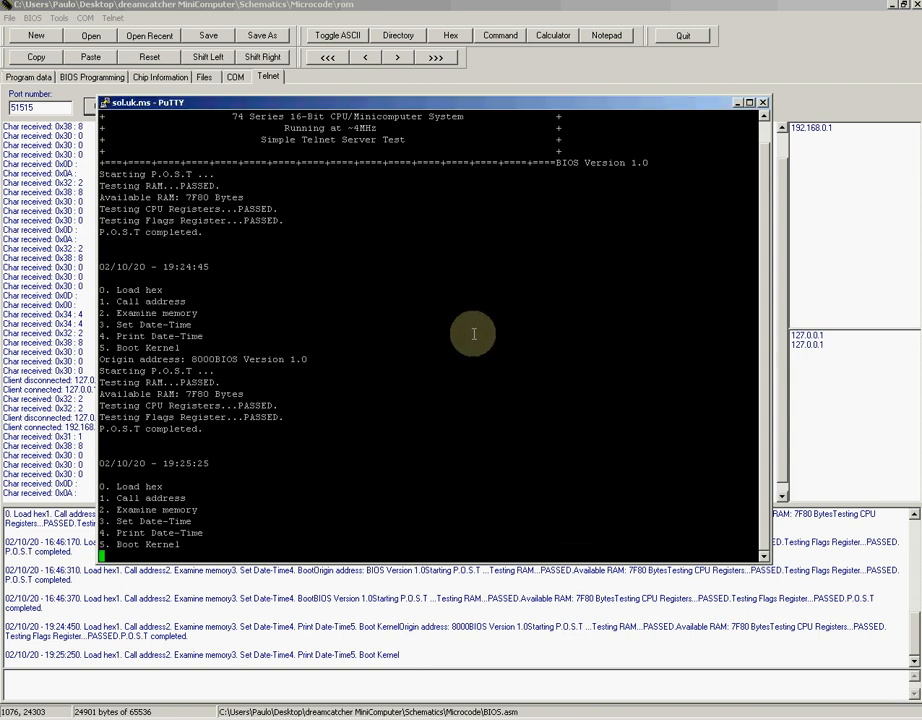
pyautogui.moveTo(258, 424)
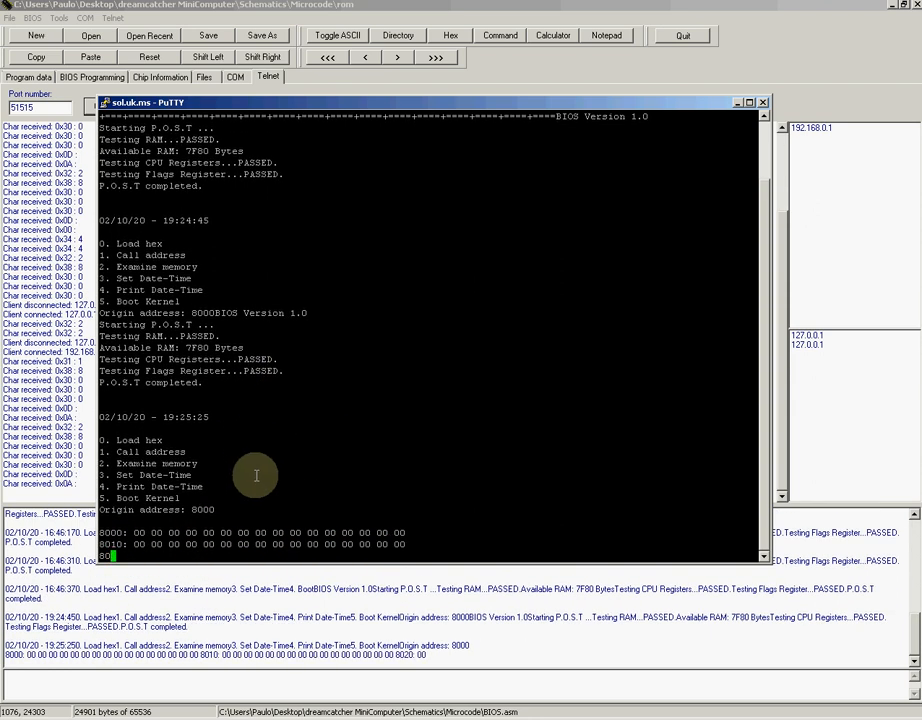
pyautogui.scroll(-3)
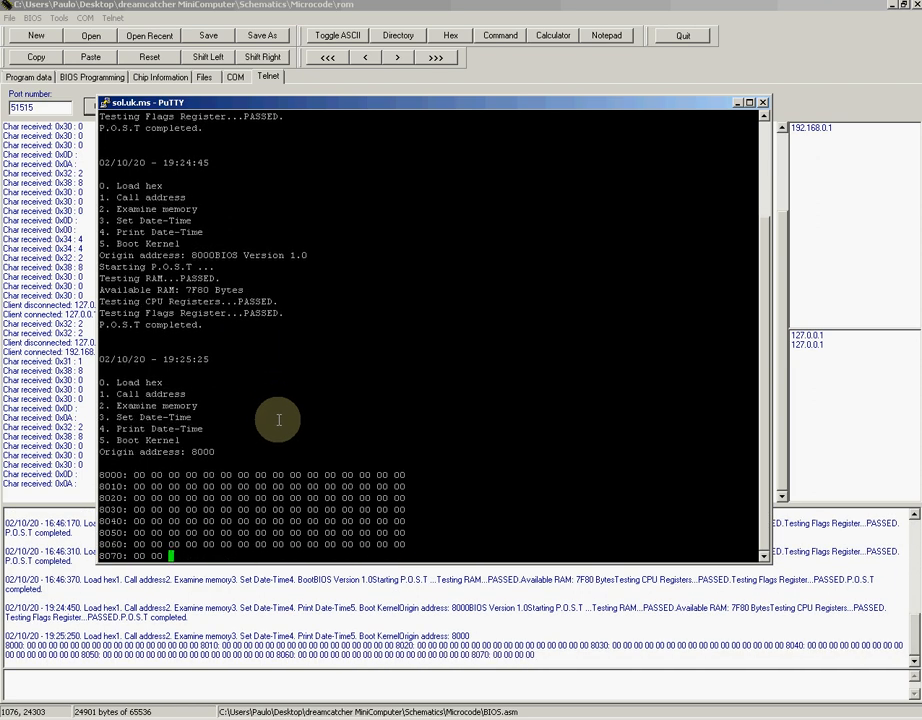
pyautogui.scroll(-3)
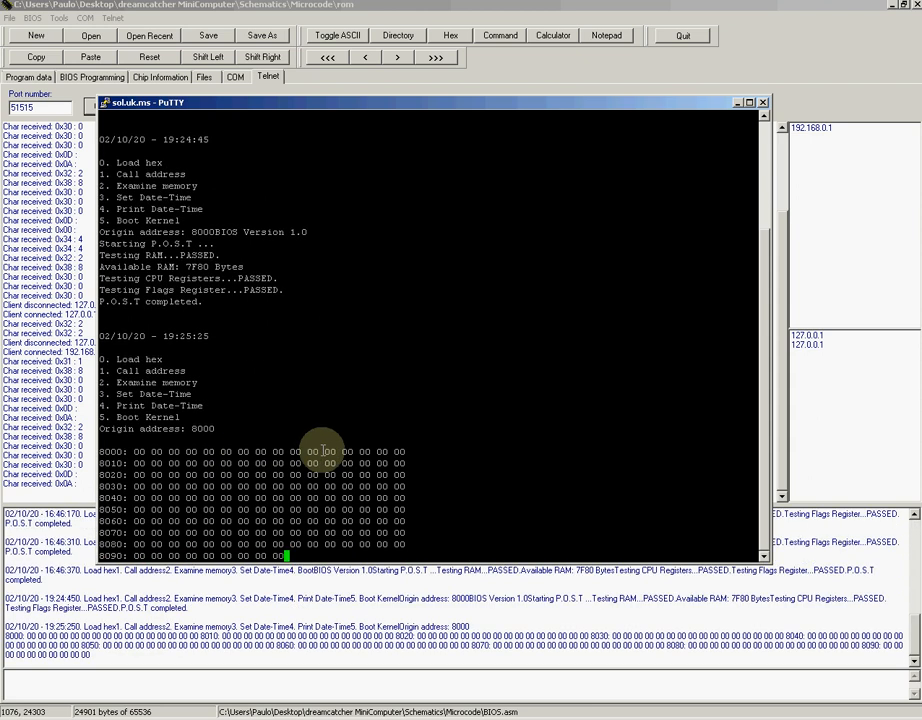
pyautogui.scroll(-3)
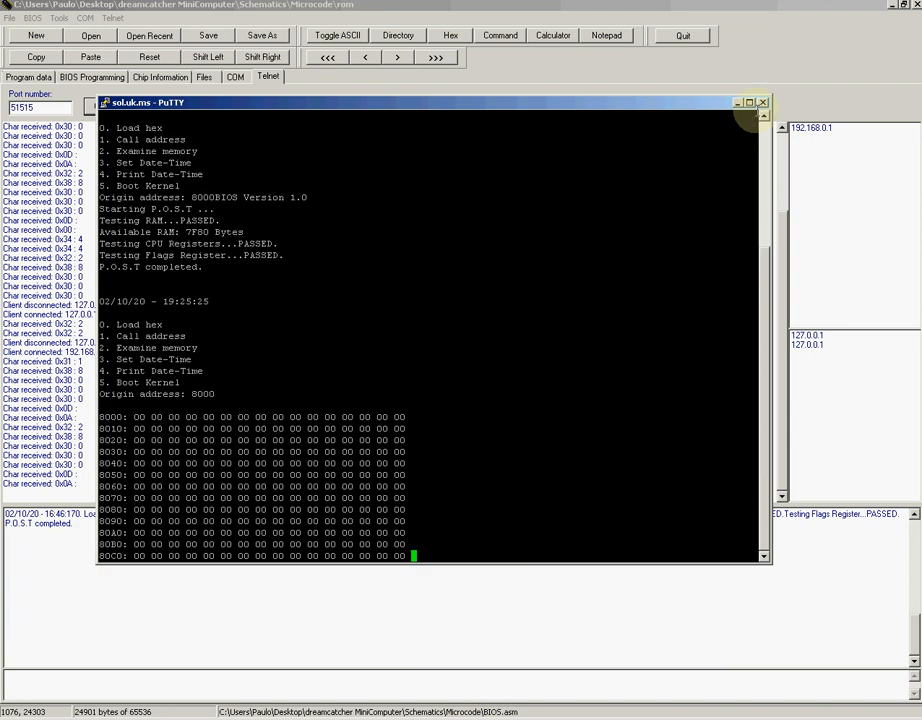
# Close the PuTTY telnet session and confirm ending it
pyautogui.click(764, 102)
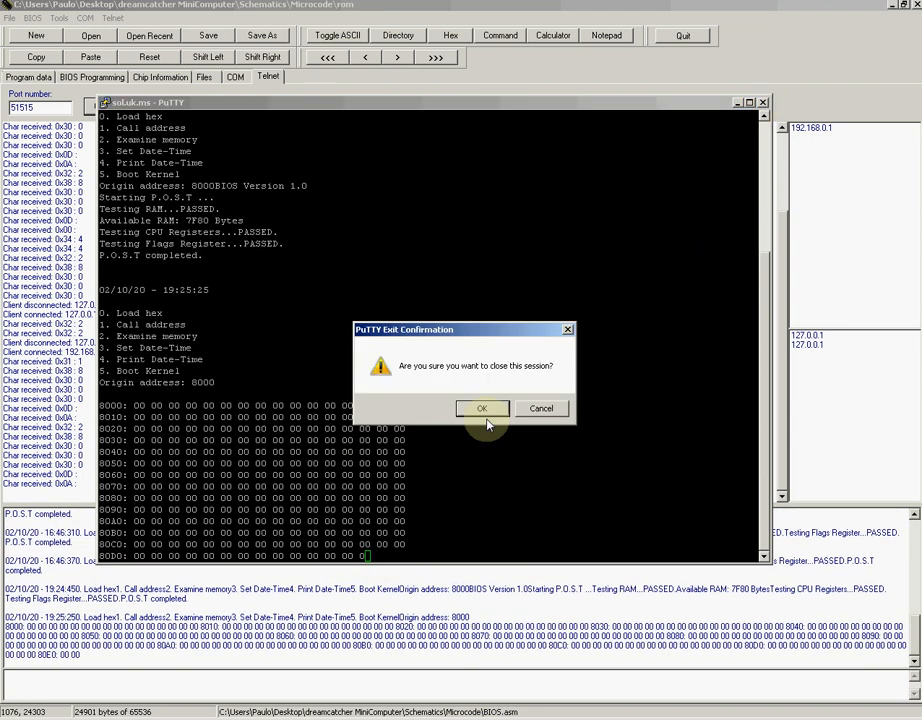
pyautogui.click(480, 408)
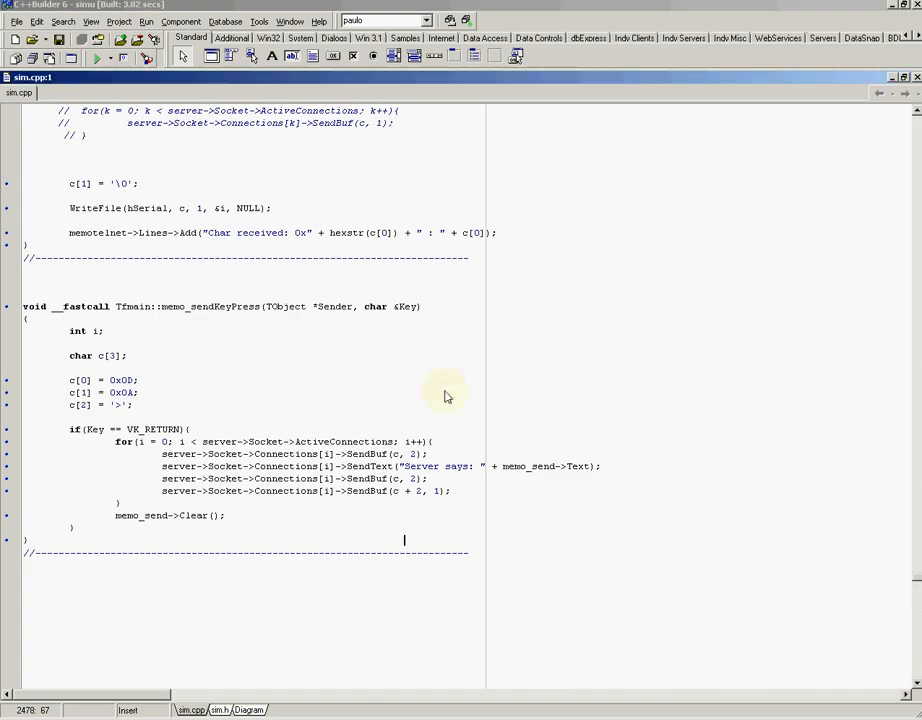
pyautogui.moveTo(608, 682)
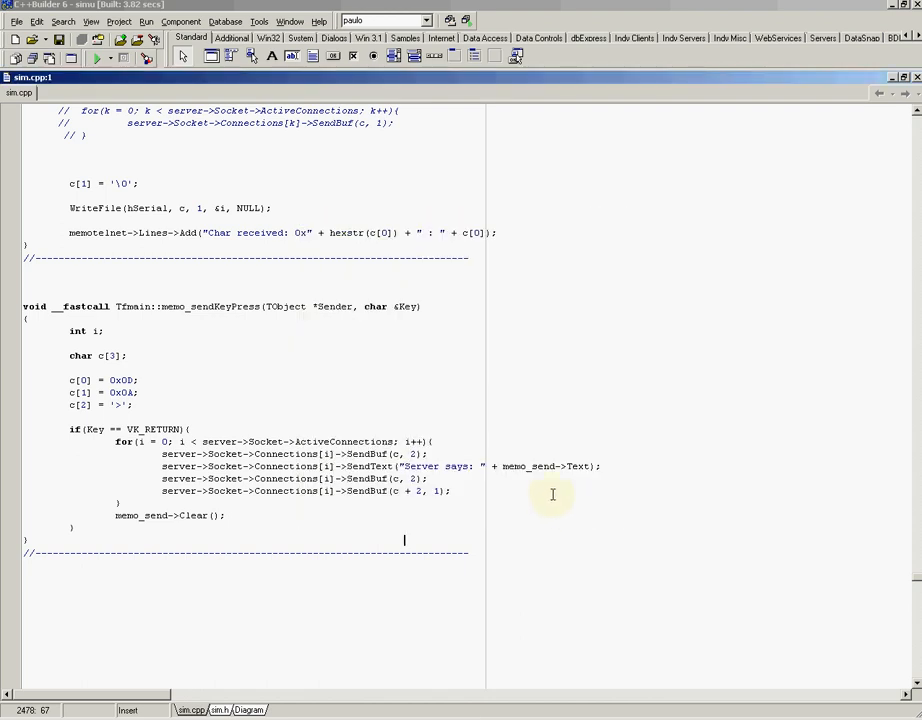
pyautogui.moveTo(668, 626)
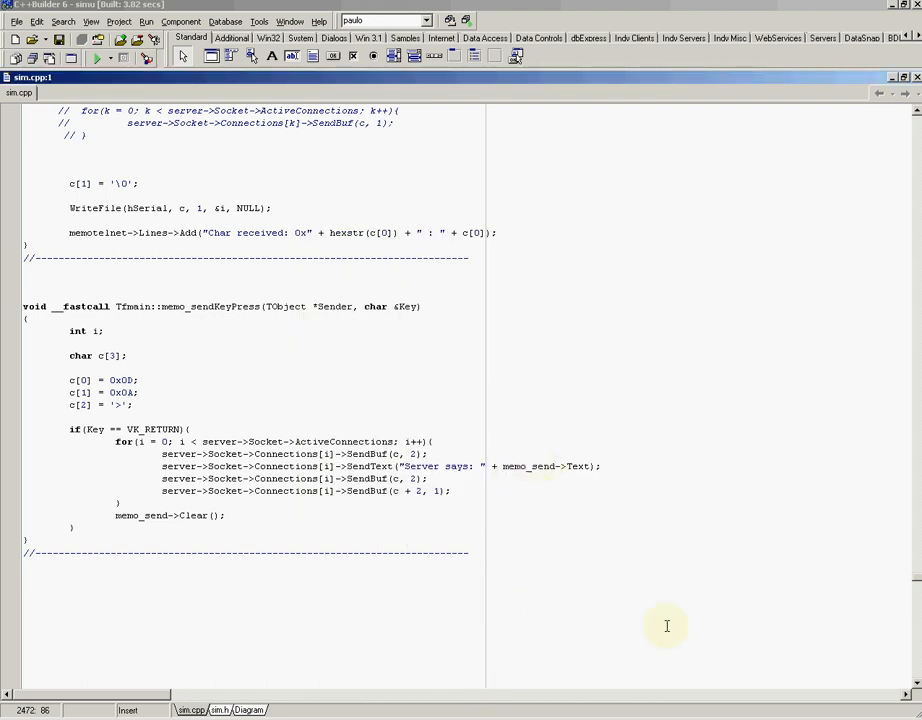